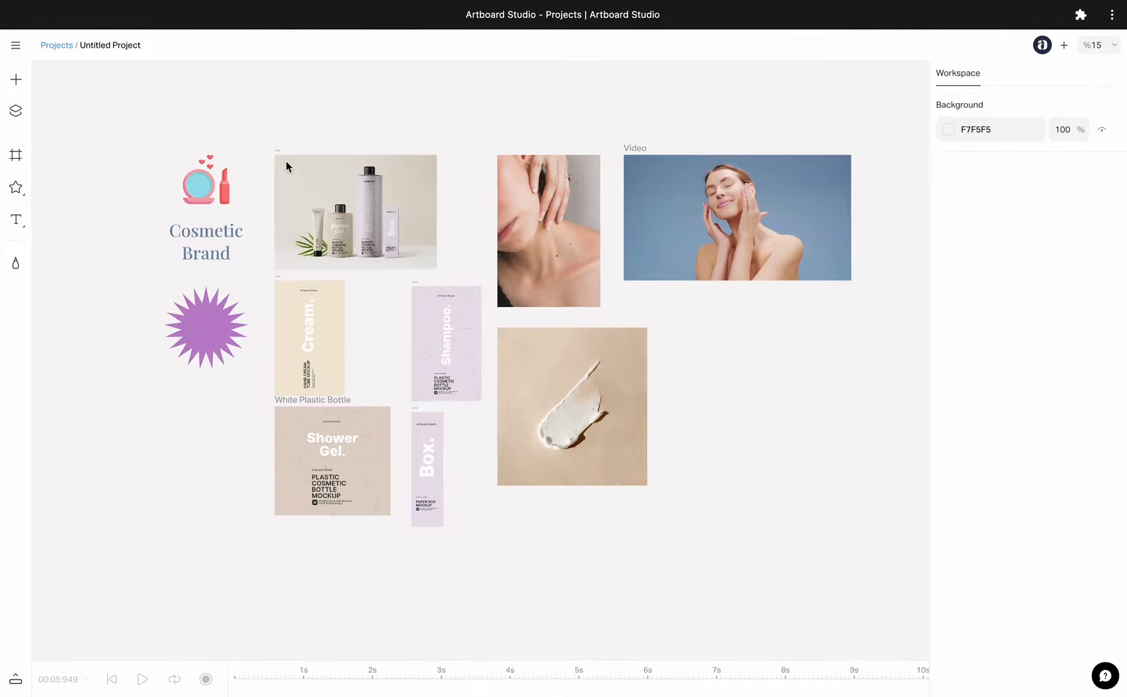
Select the Video artboard in the Layers panel to show its size, fill, grid and export properties.
click(16, 110)
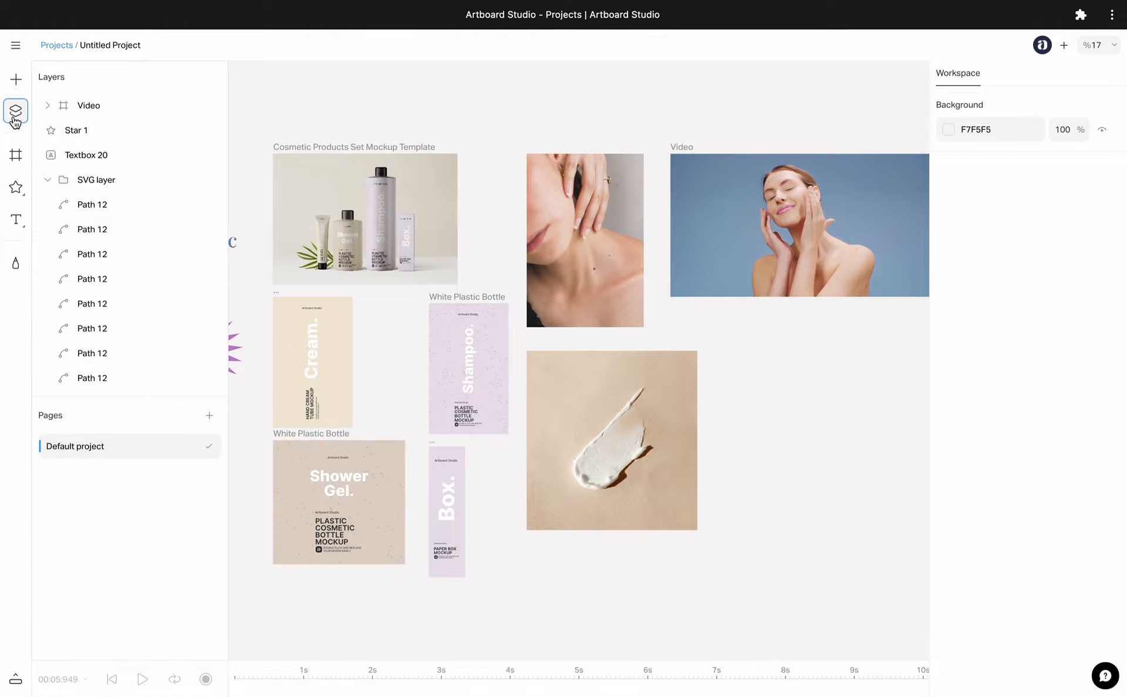
click(89, 105)
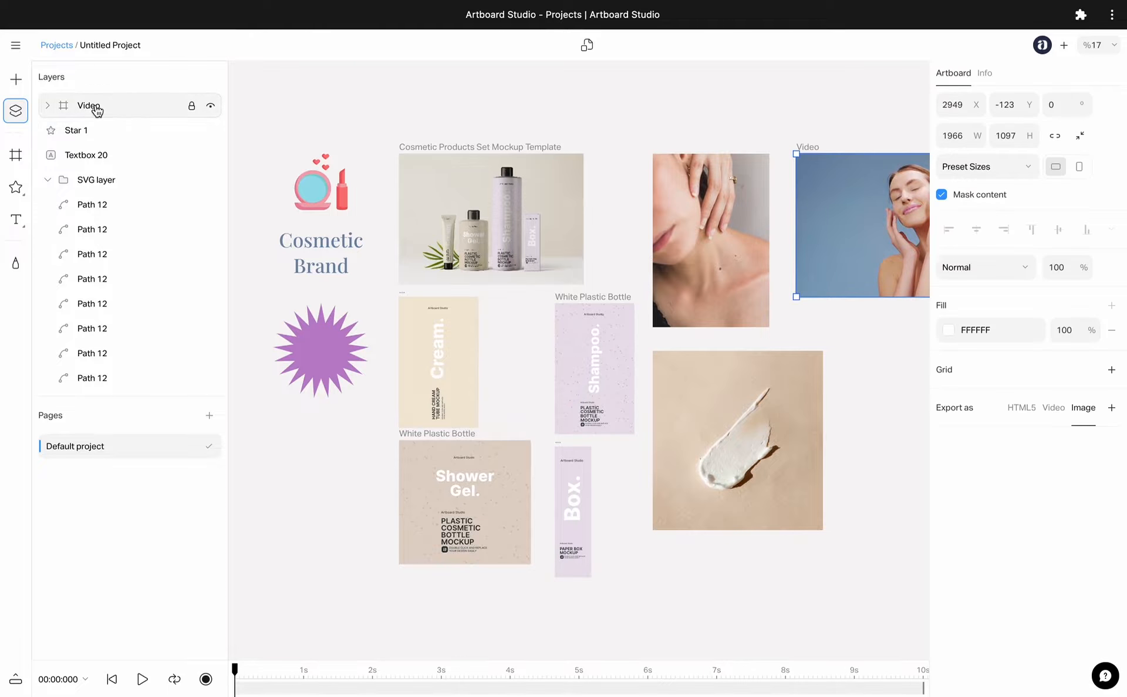
click(86, 155)
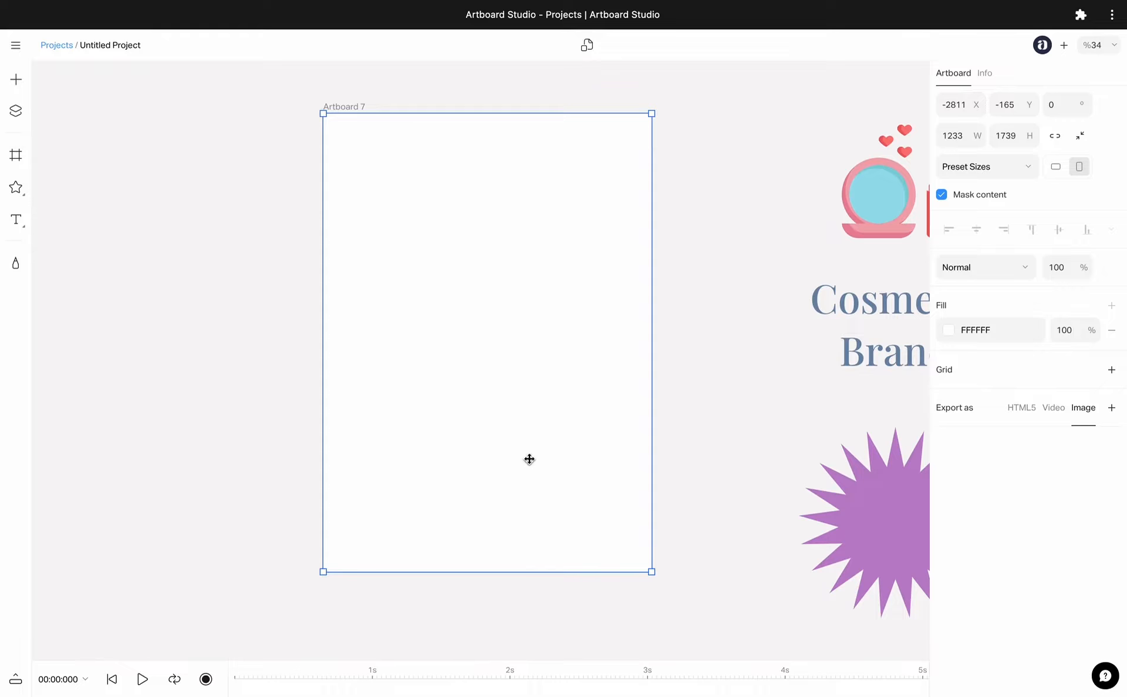
Resize the blank Artboard 7 by its handles, then enter 1200 wide by 1800 high.
drag(650, 572, 620, 530)
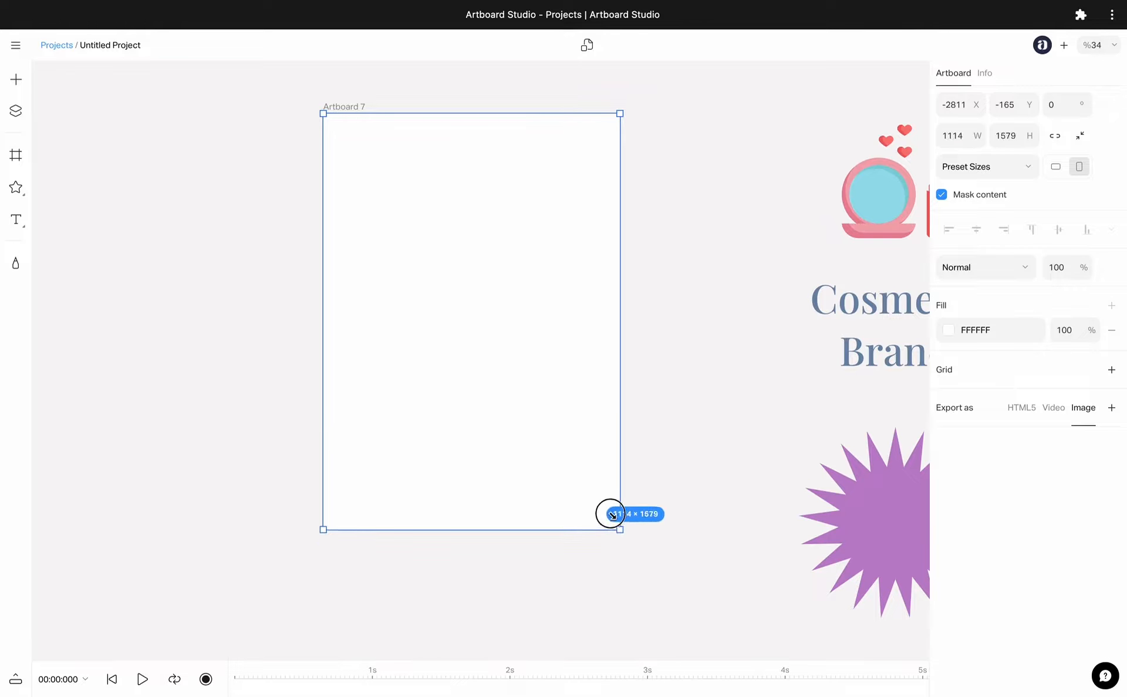
drag(620, 529, 583, 541)
text(1200)
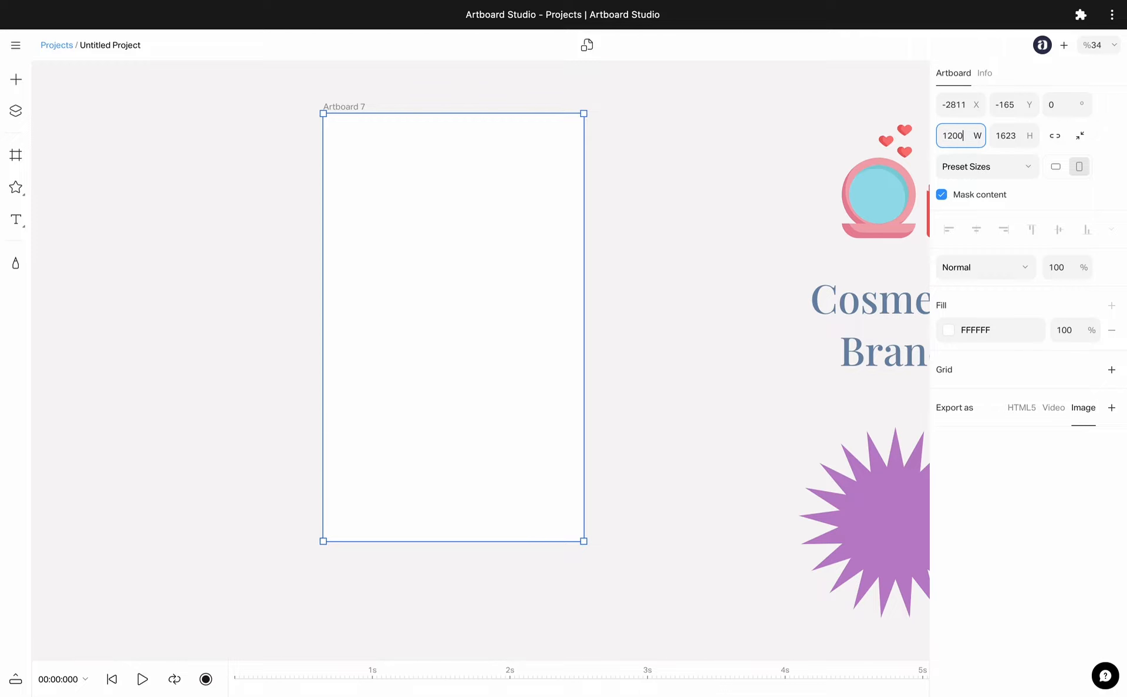
text(1800)
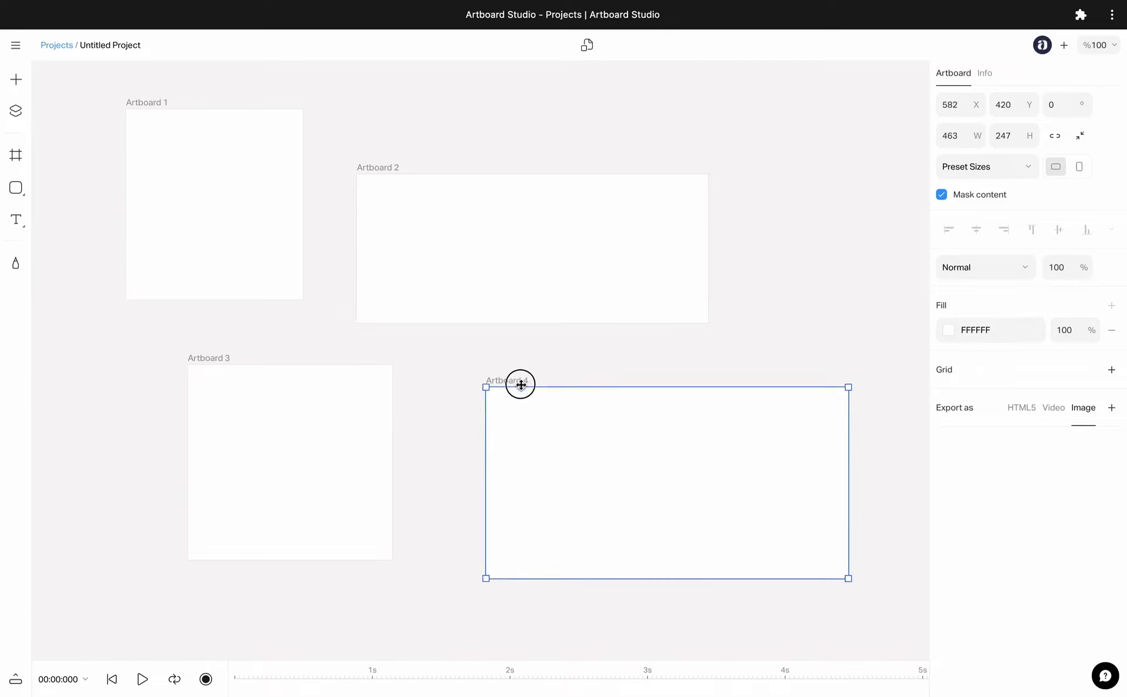
Move the fourth, wider artboard to the lower right beside Artboard 3.
drag(520, 385, 281, 379)
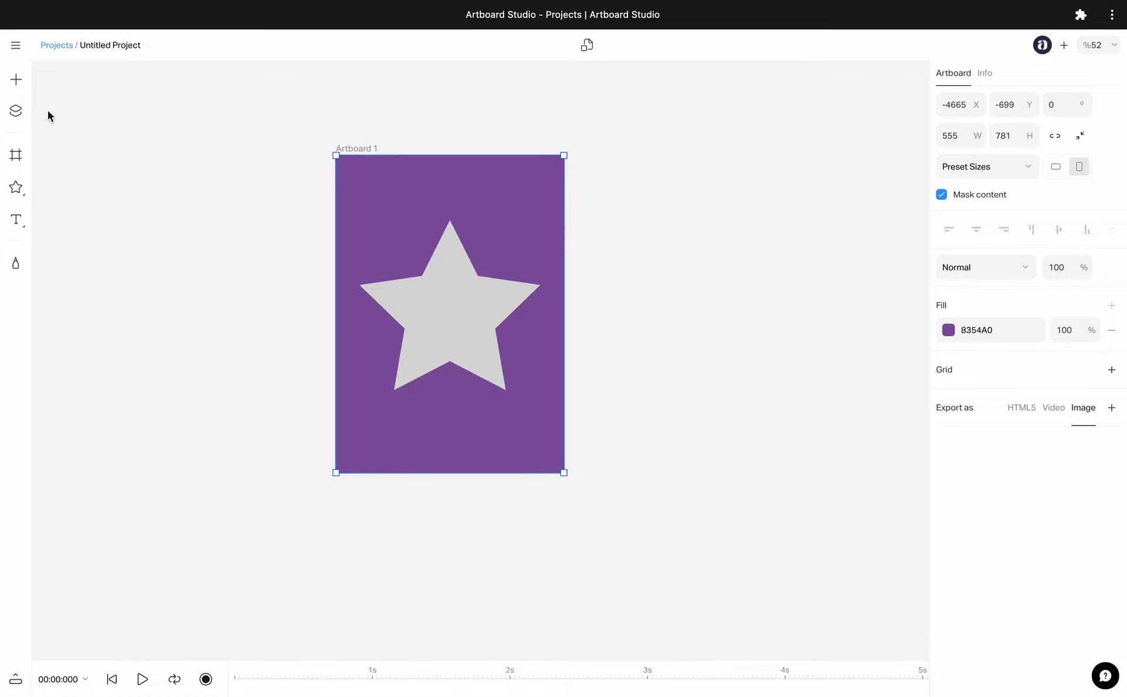
Select the star inside the purple artboard and Alt-drag a duplicate artboard beside it.
click(16, 111)
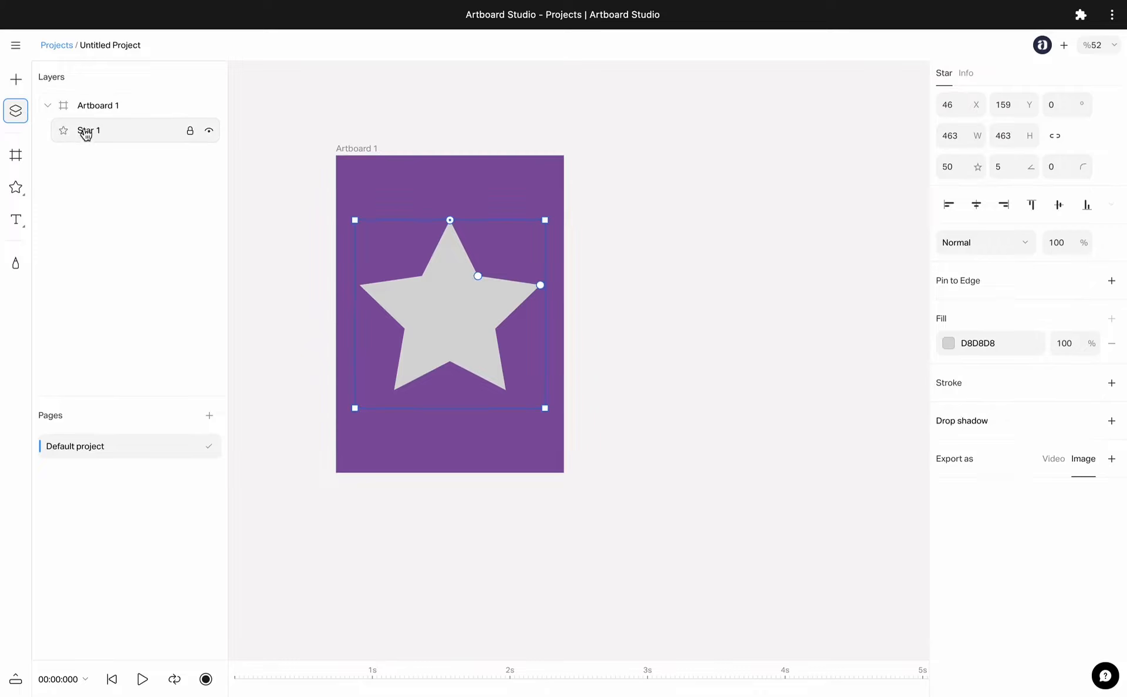
click(373, 149)
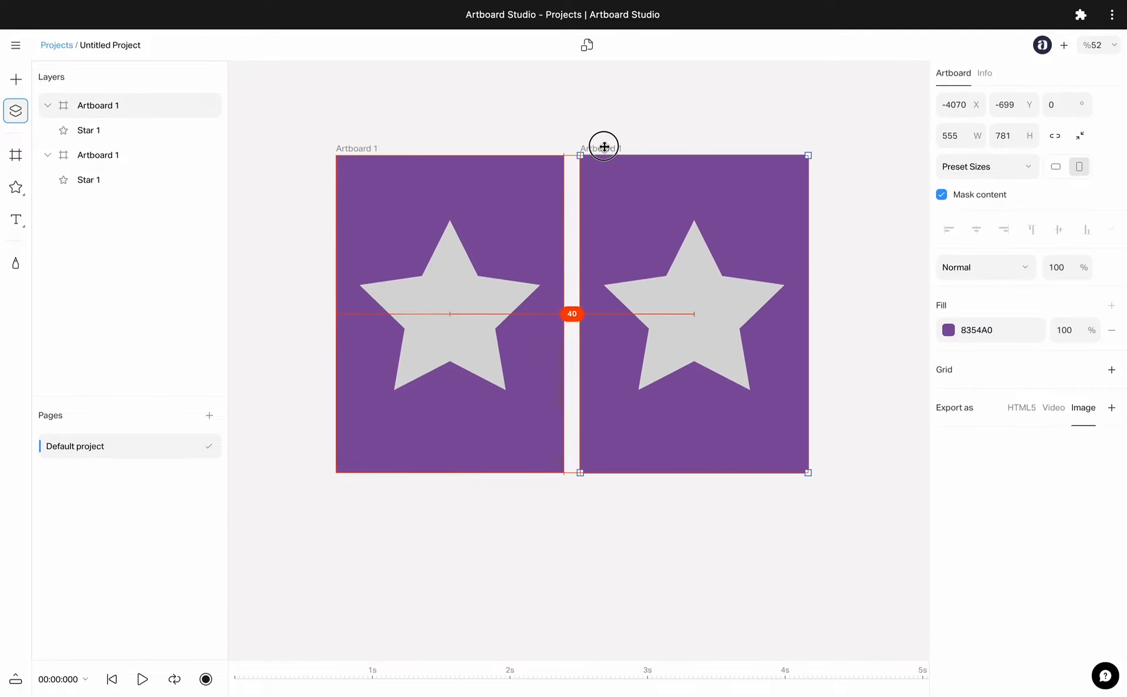
drag(603, 147, 619, 173)
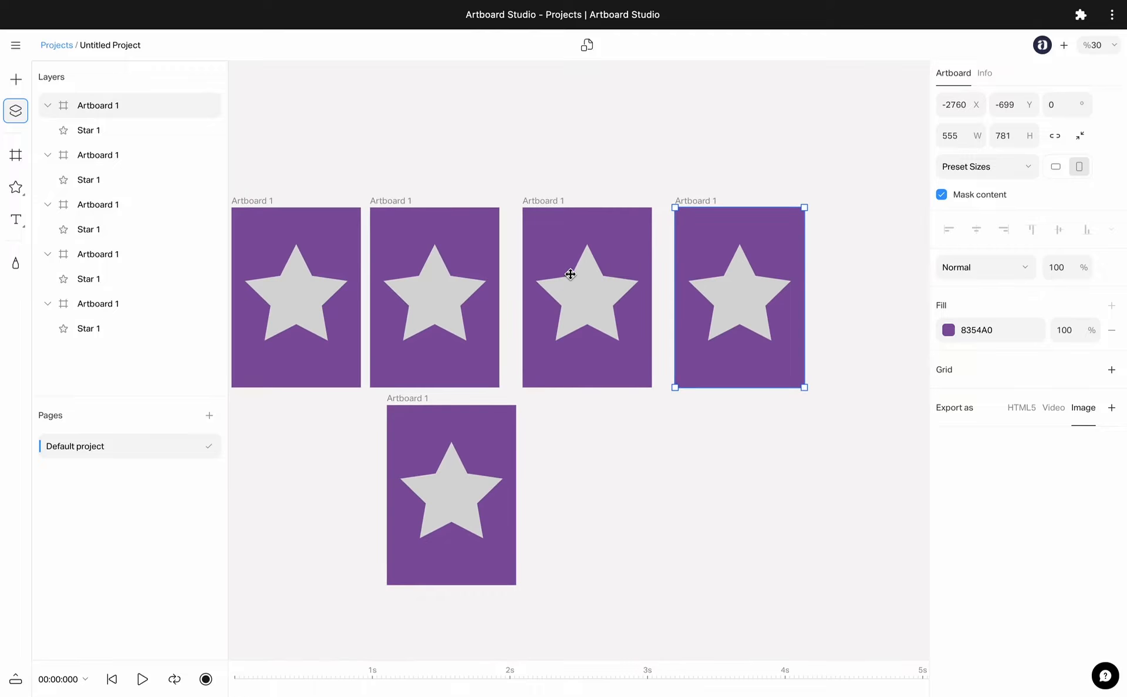
Recolour one copy's fill to magenta and move the second artboard higher up.
click(948, 330)
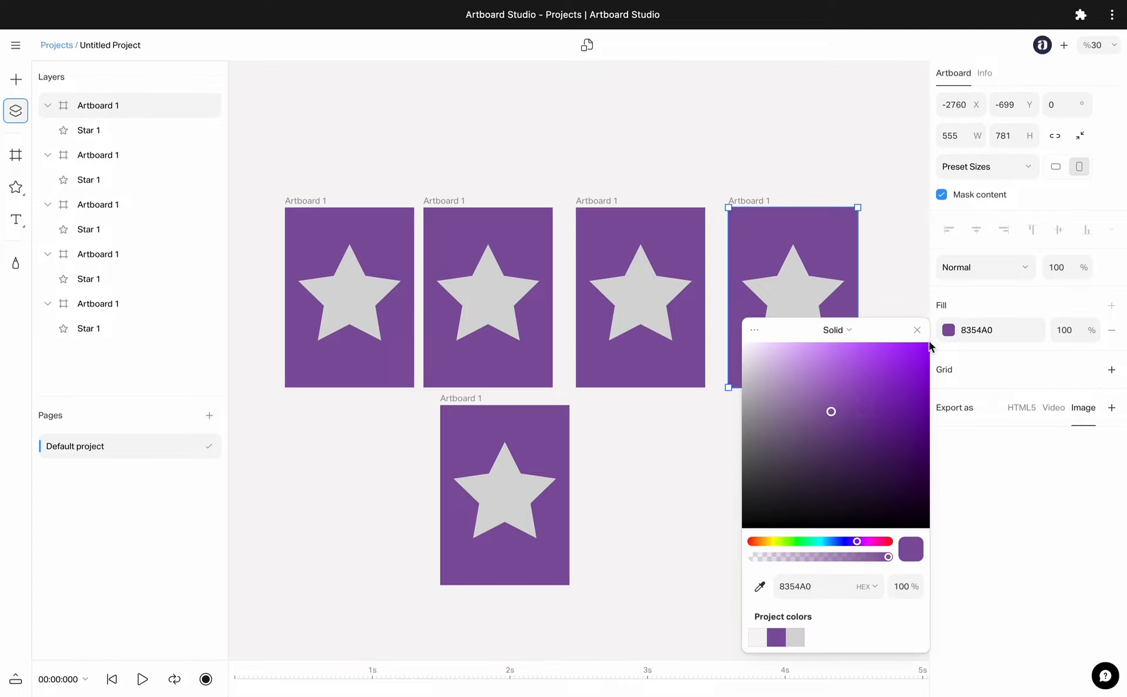
click(889, 409)
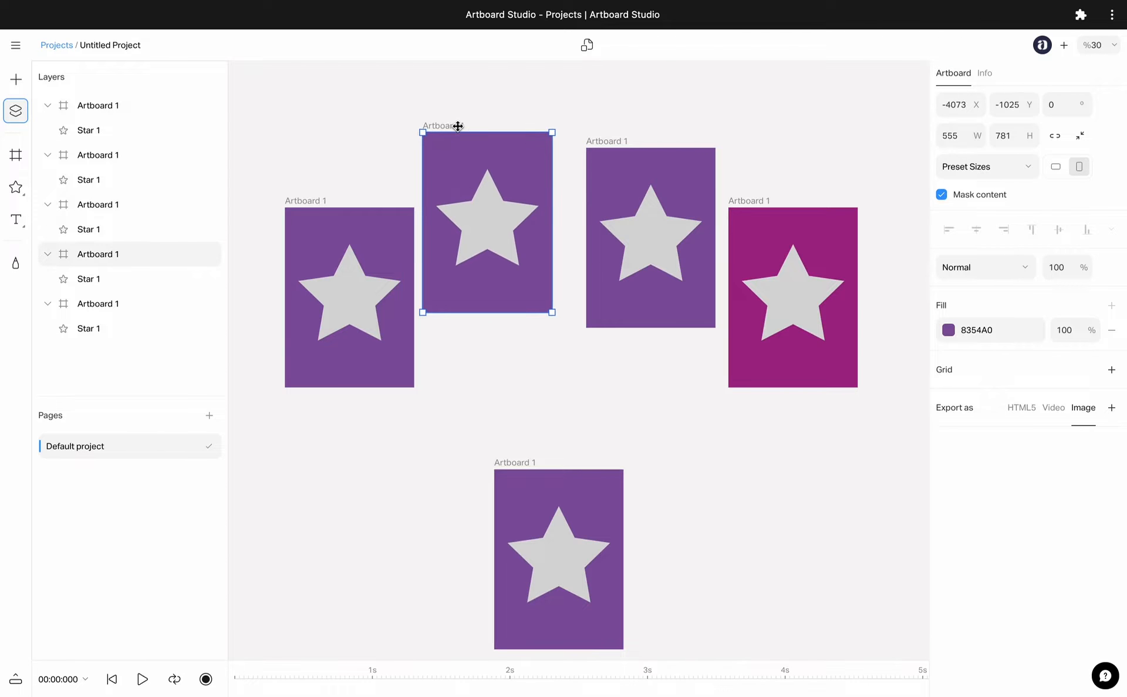
drag(553, 312, 659, 514)
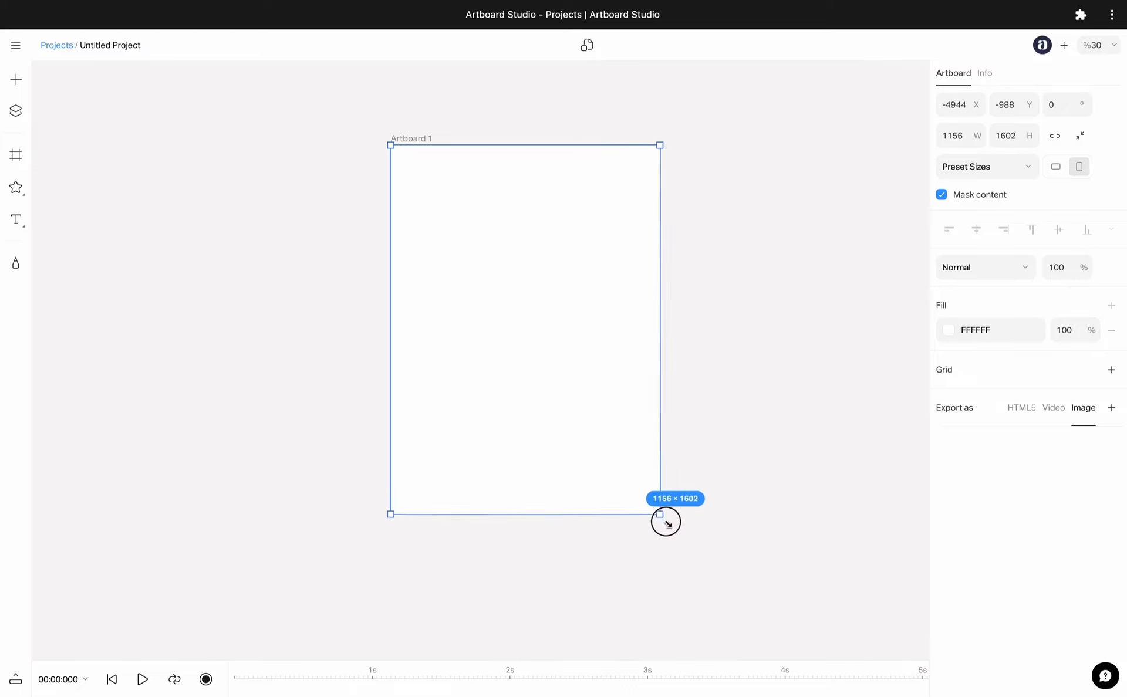
Resize the blank artboard, pick a preset size and switch it to 800 × 600 landscape.
drag(658, 514, 640, 496)
text(1200)
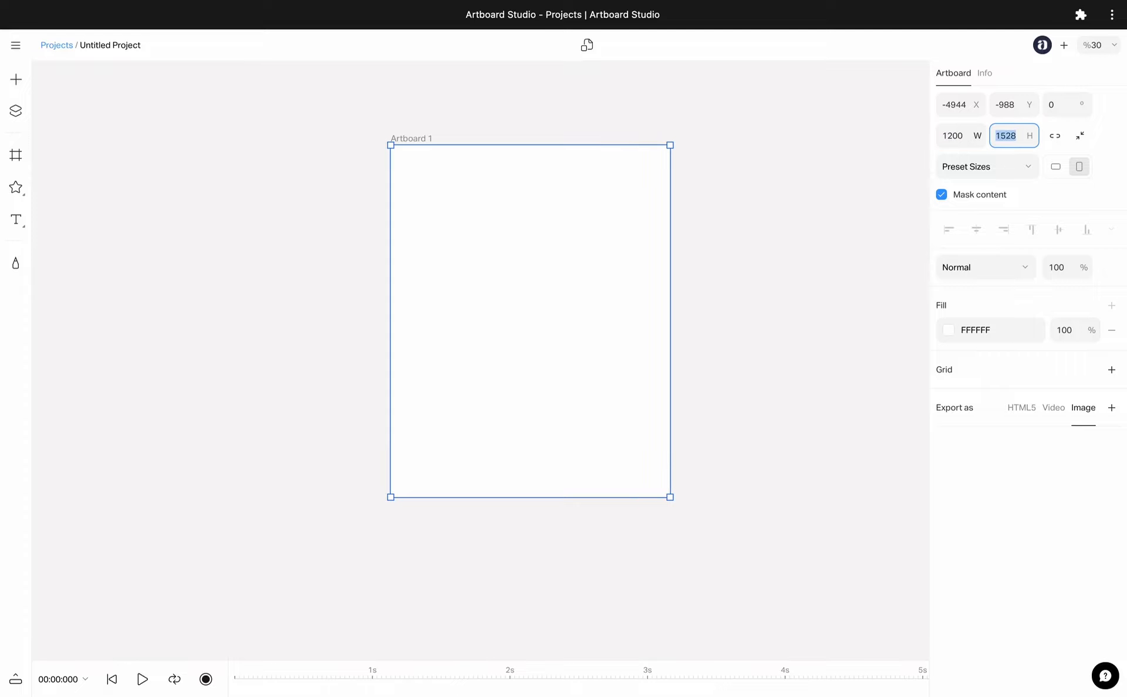
text(1800)
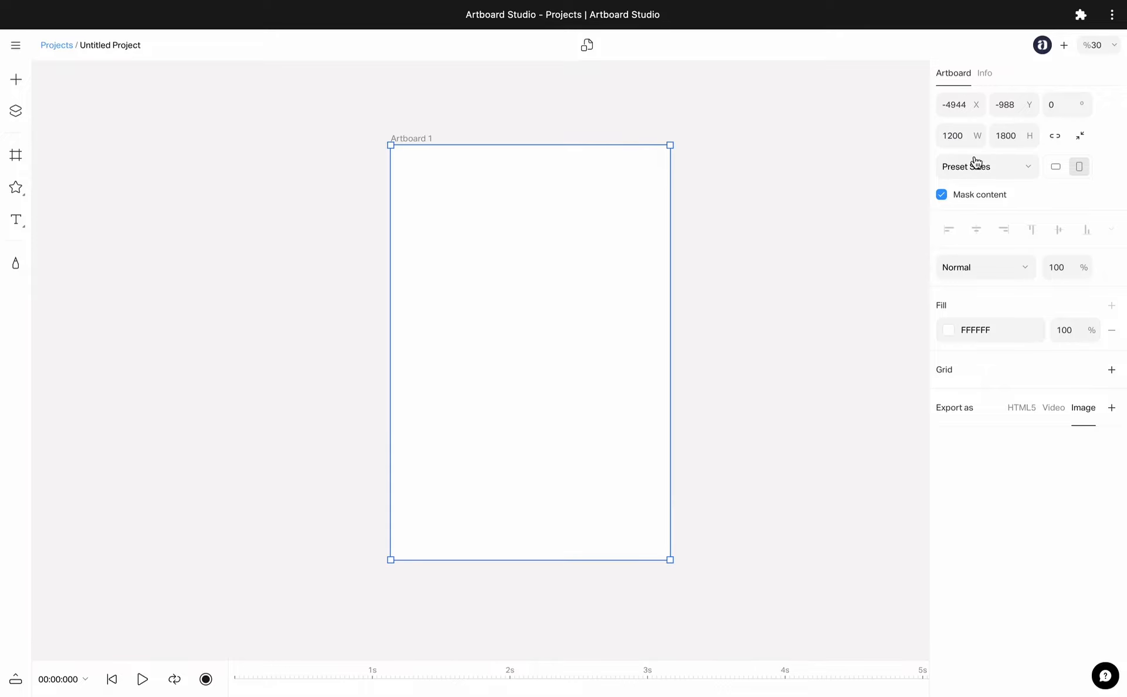
click(986, 165)
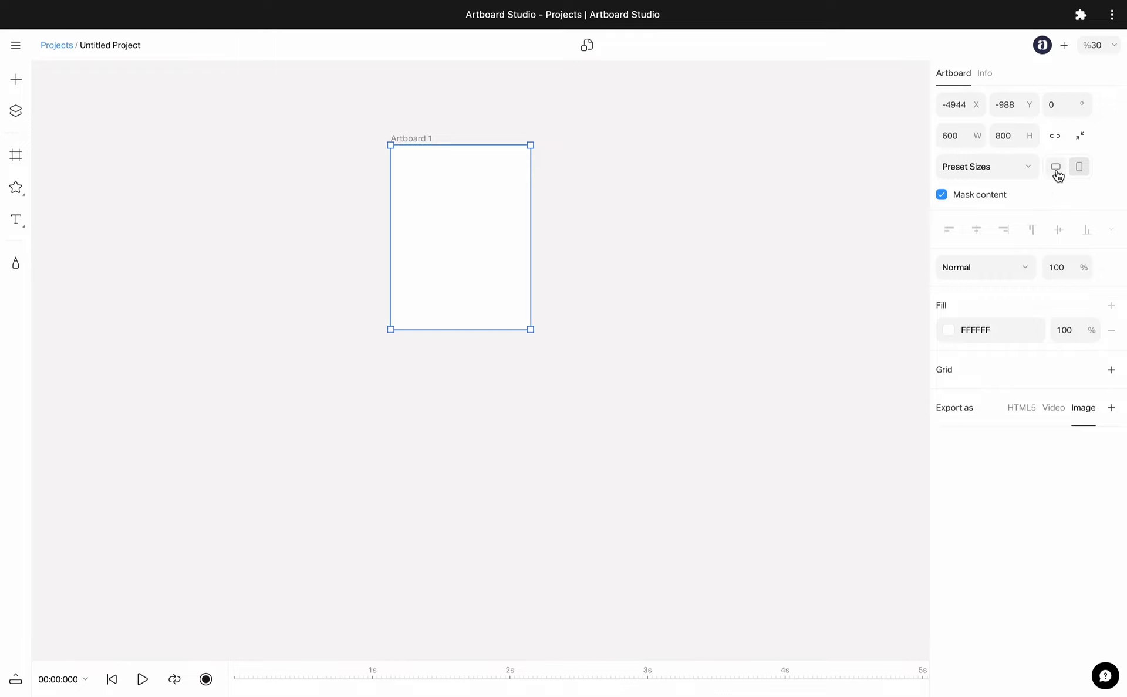
click(1077, 166)
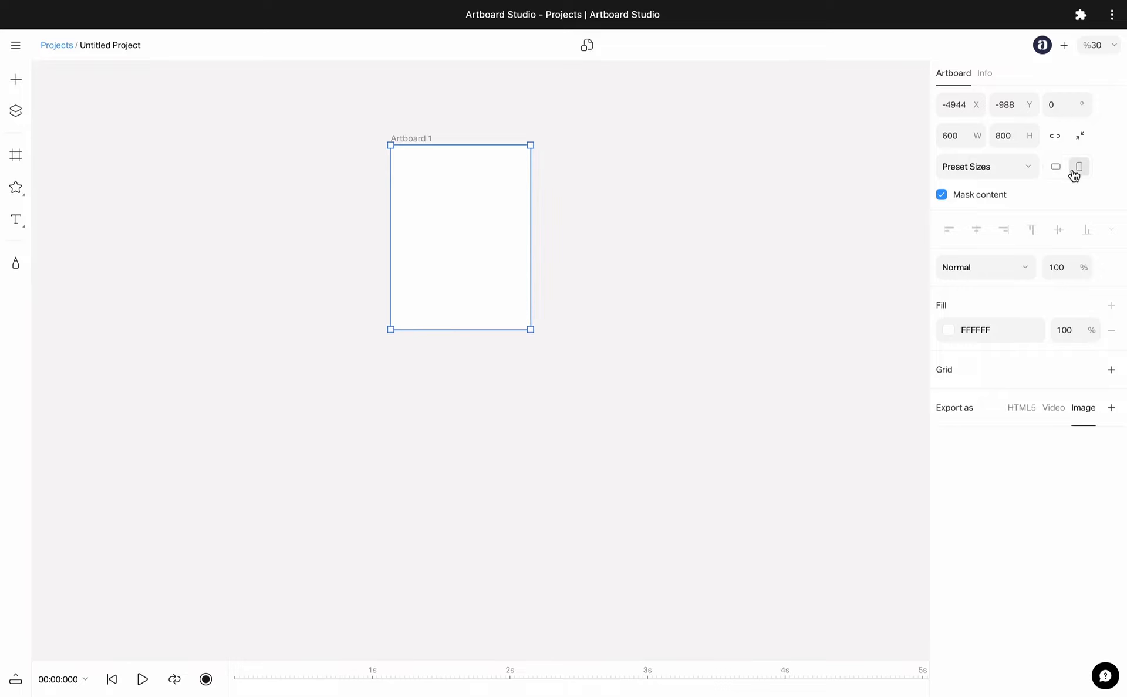
click(1055, 167)
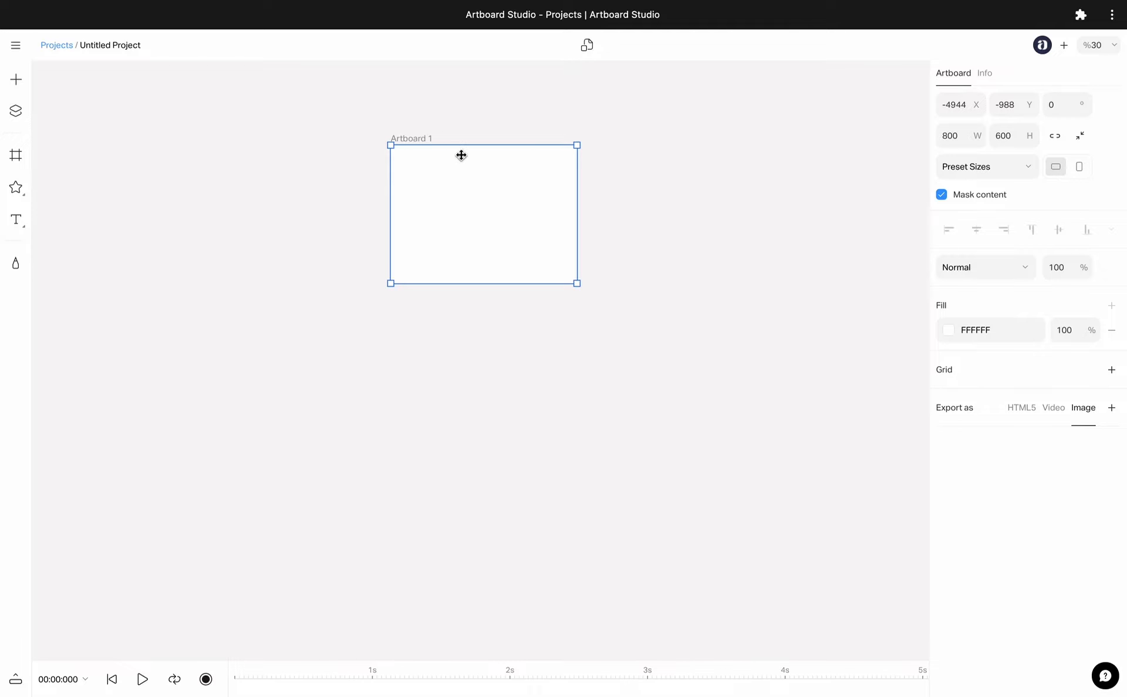
click(16, 187)
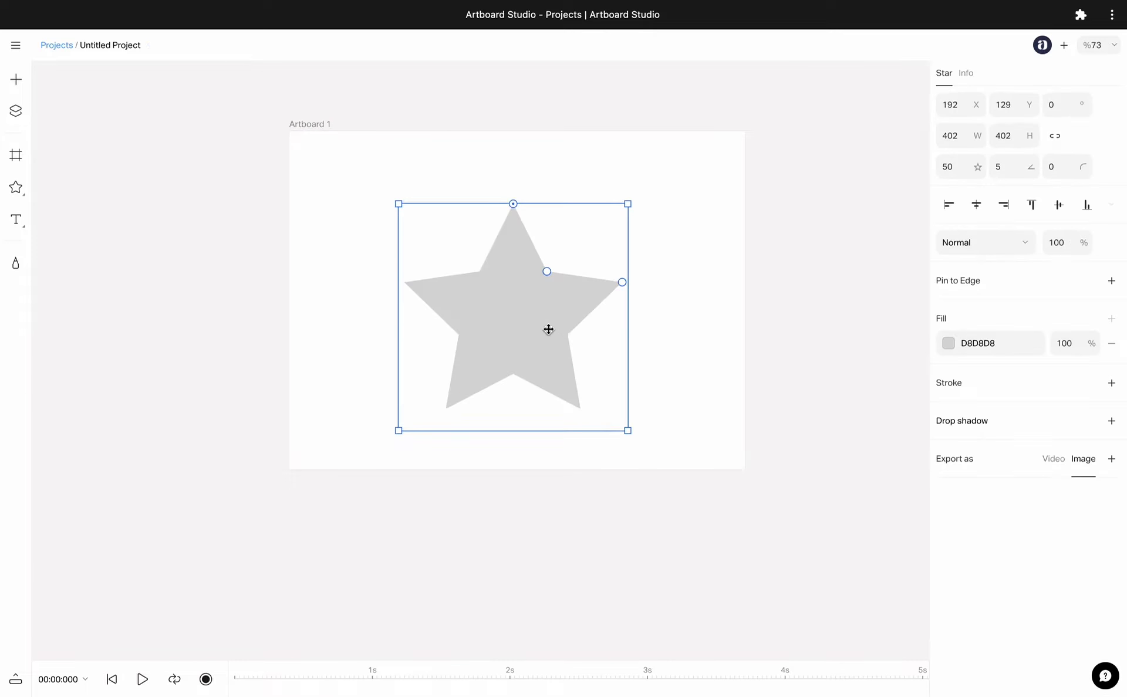
Reposition the star, resize the artboard around it, delete Artboard 1 and pick the Artboard tool.
drag(548, 329, 551, 308)
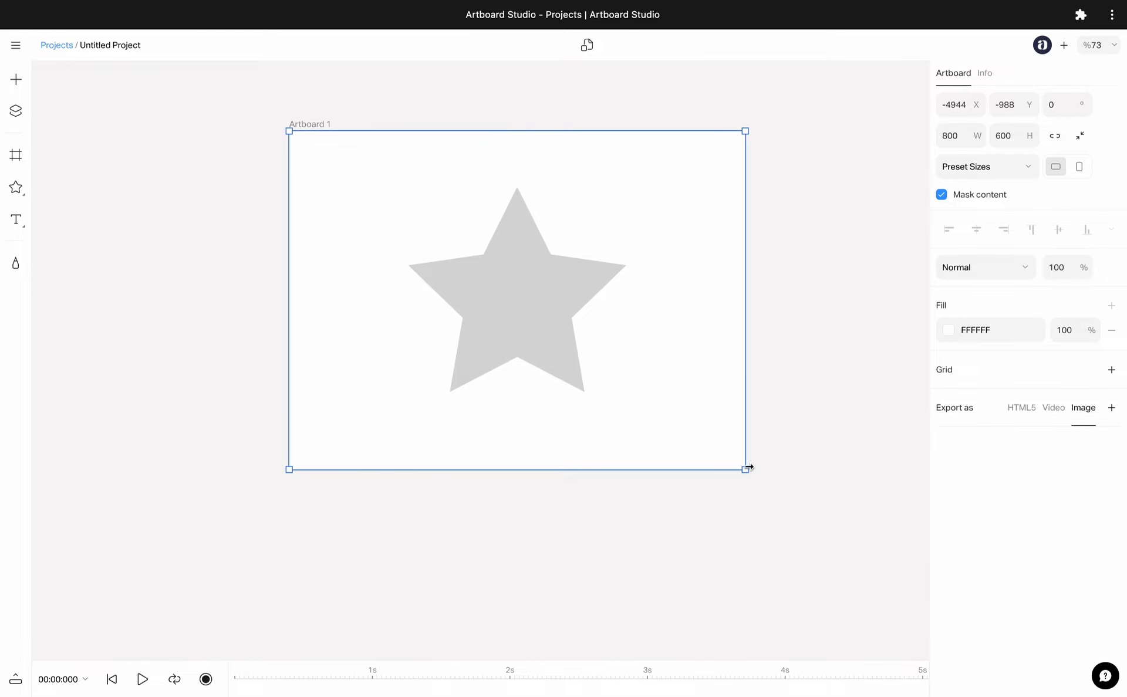
drag(745, 468, 560, 381)
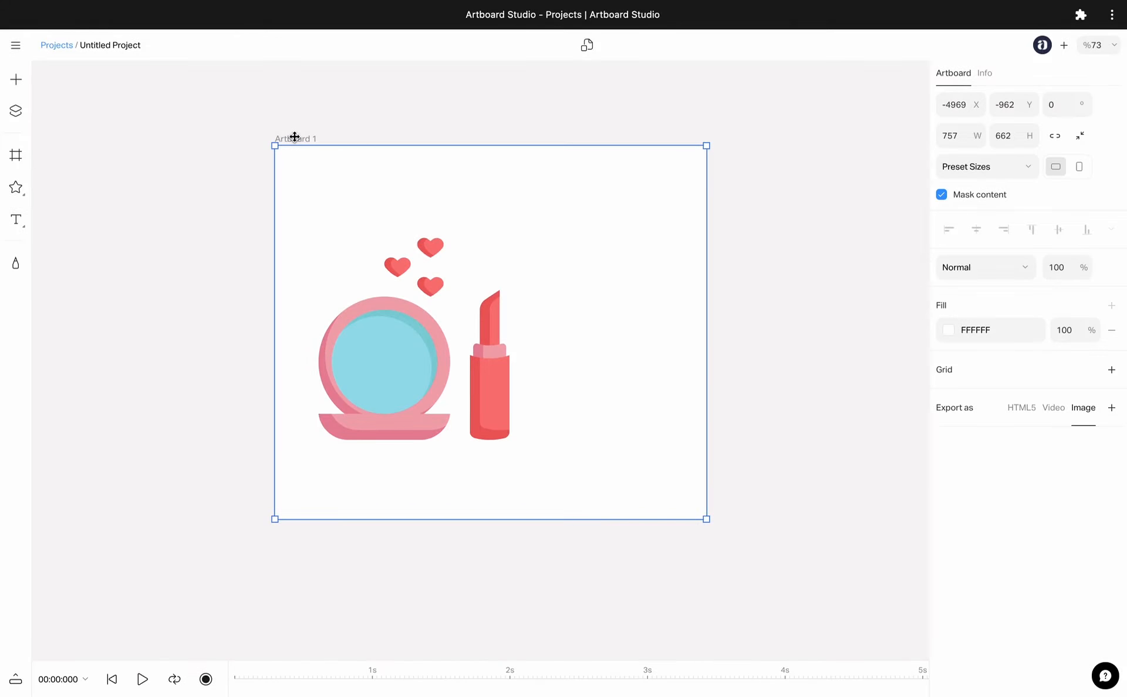
mouse_move(1080, 136)
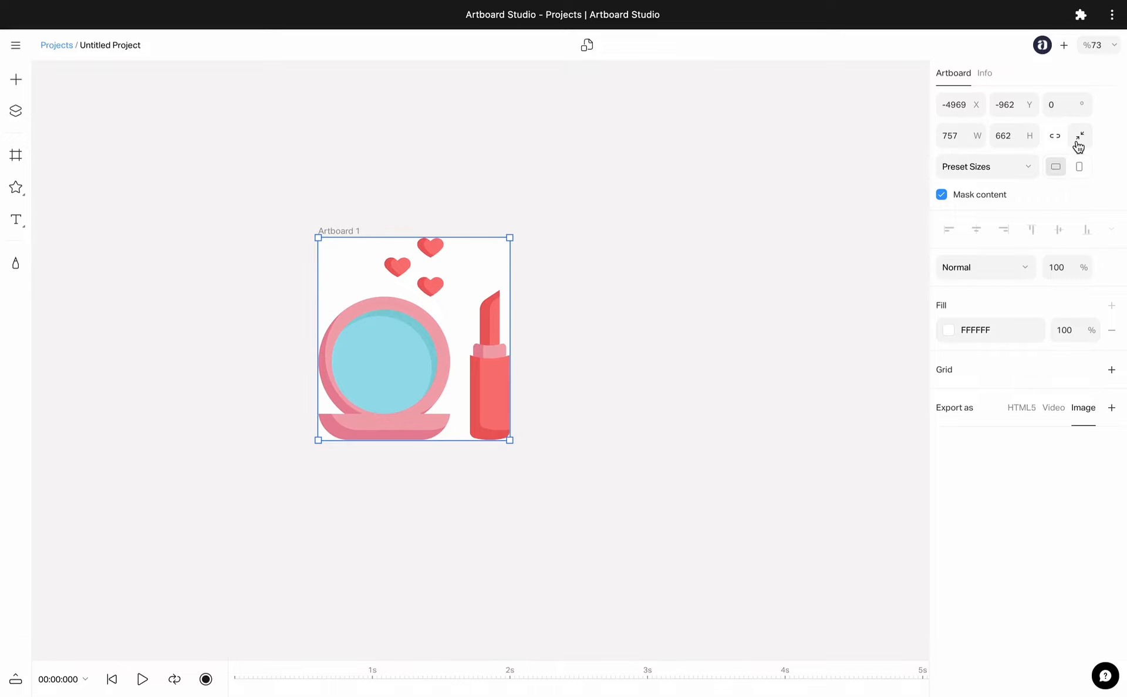
click(1080, 166)
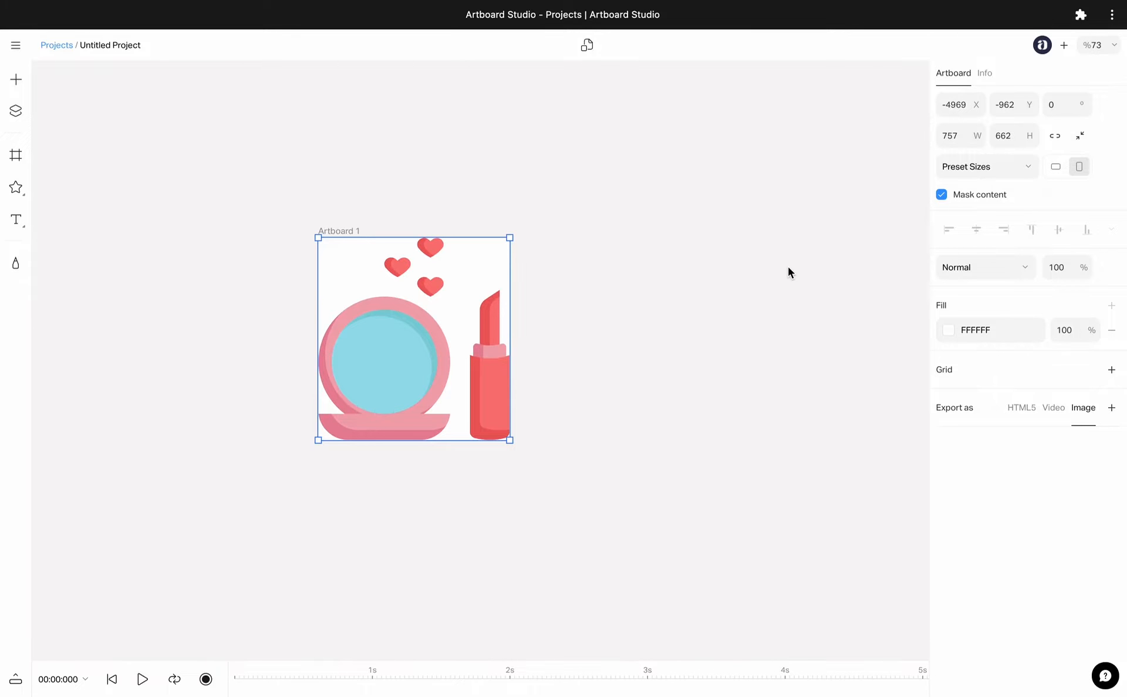
click(298, 248)
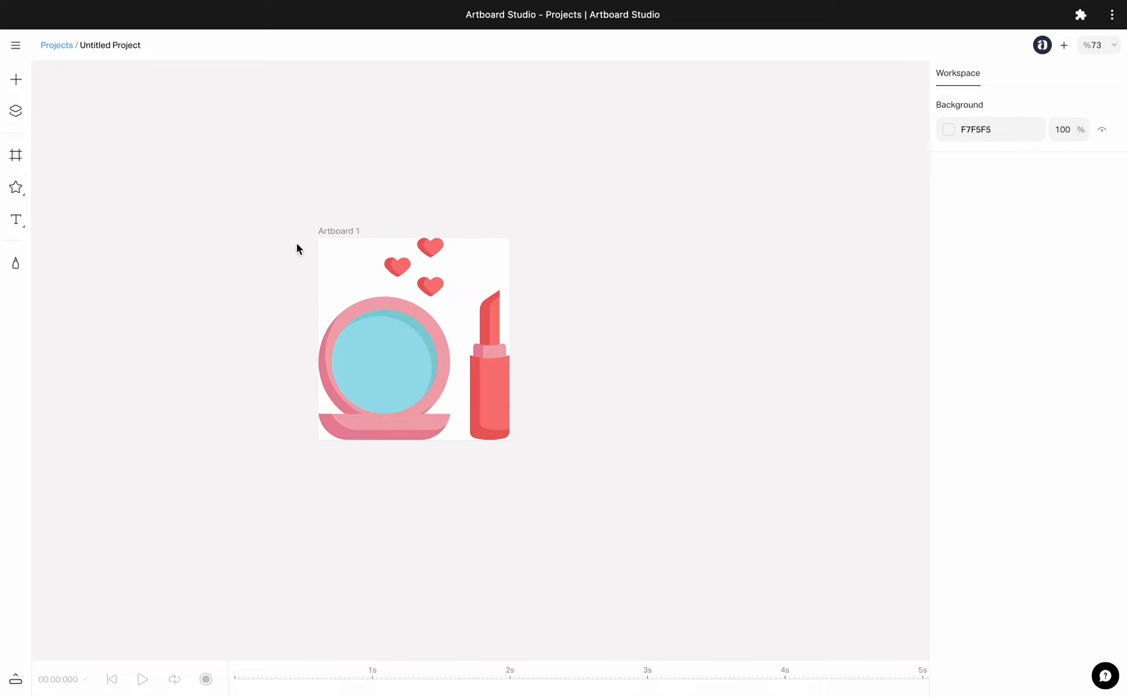
click(15, 154)
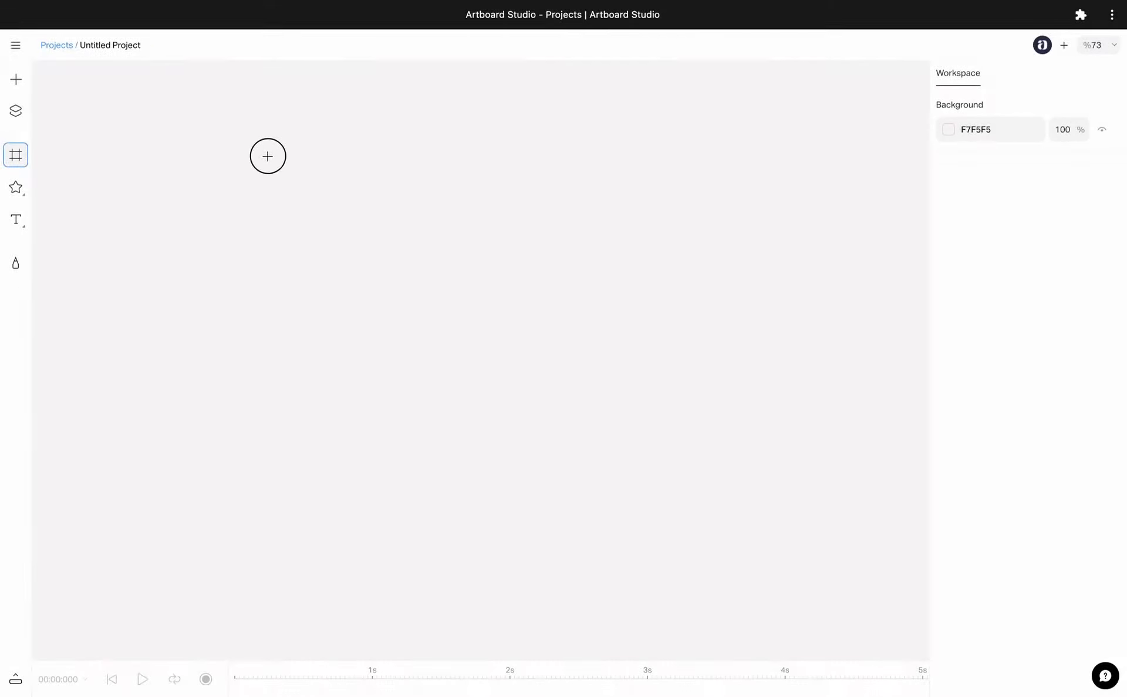
Draw a portrait artboard, re-add its fill and shift the fill colour to green.
click(268, 156)
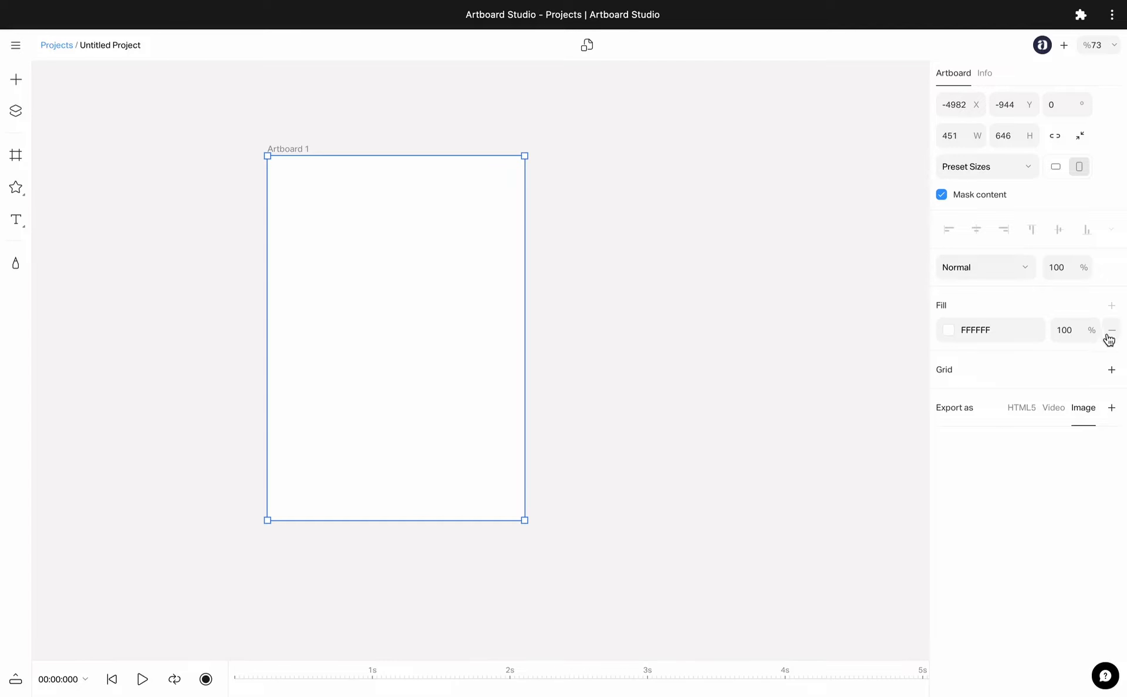
click(1110, 329)
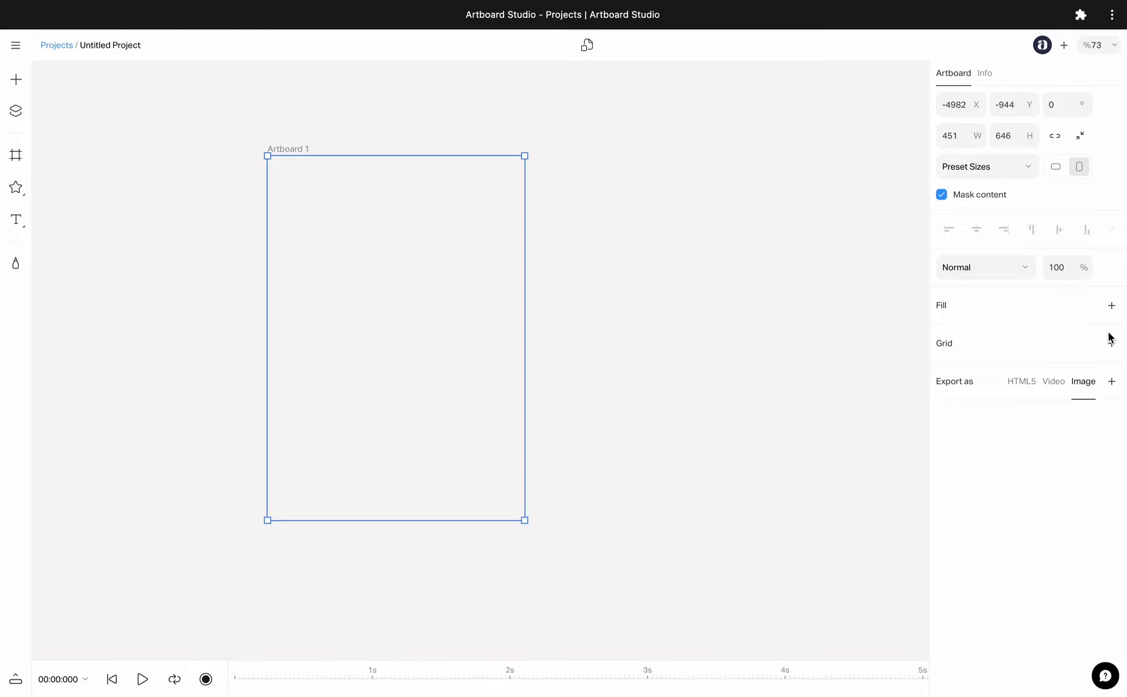
mouse_move(1112, 305)
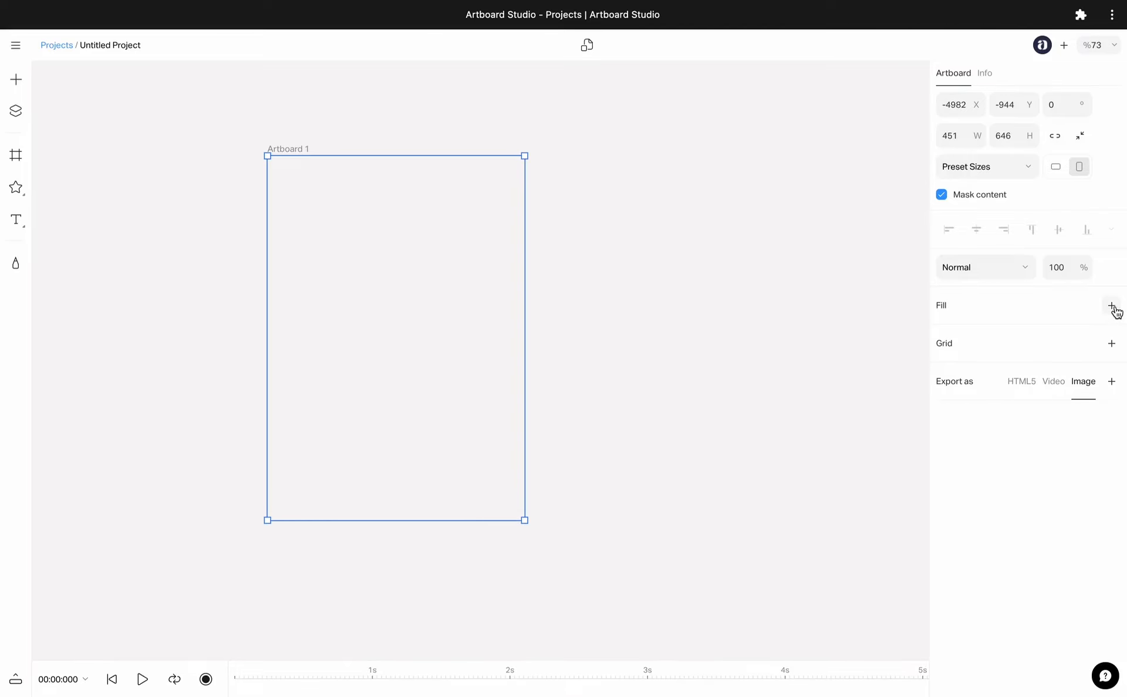
click(1112, 306)
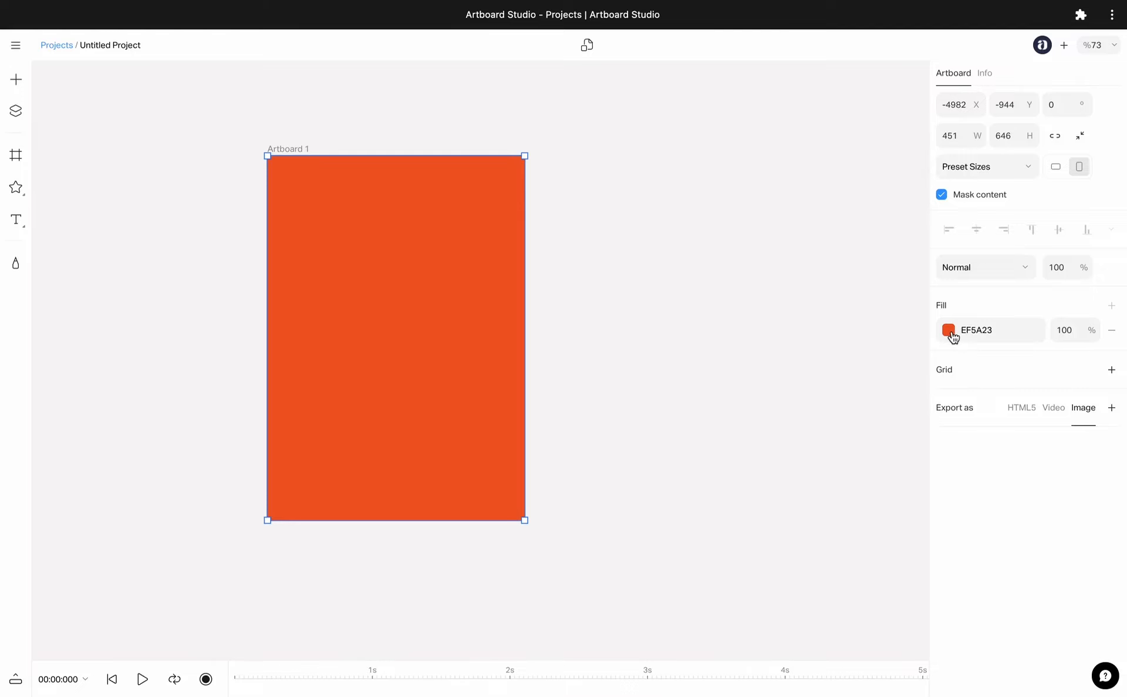
mouse_move(952, 338)
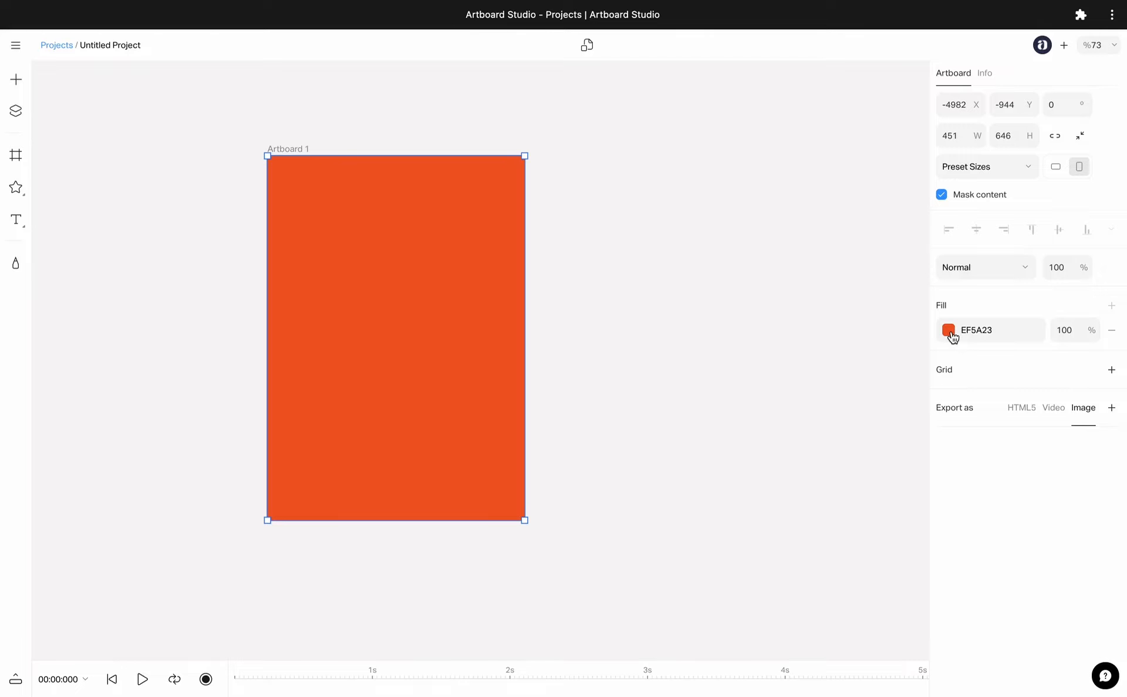
click(948, 330)
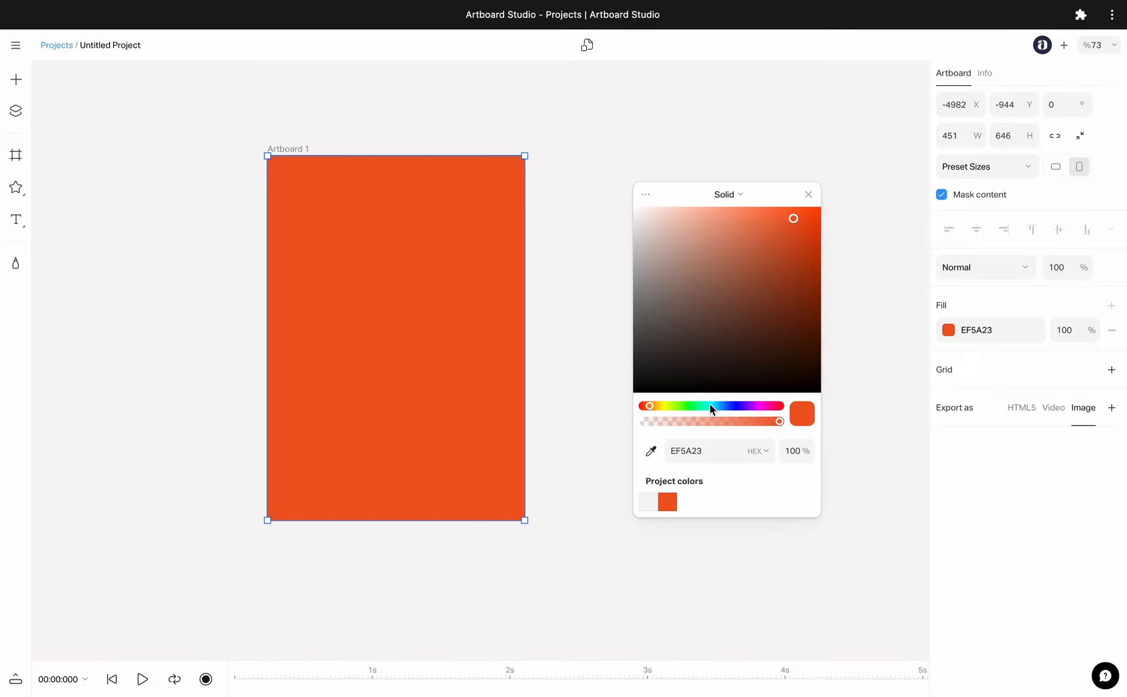
drag(648, 406, 702, 406)
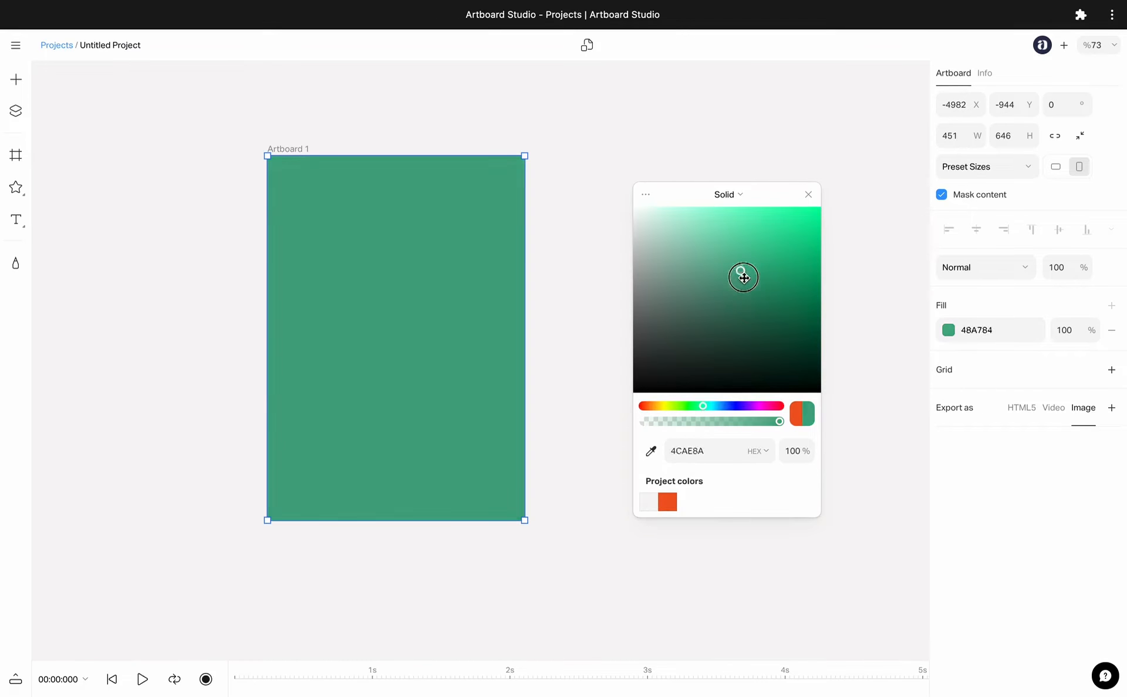
drag(741, 277, 770, 272)
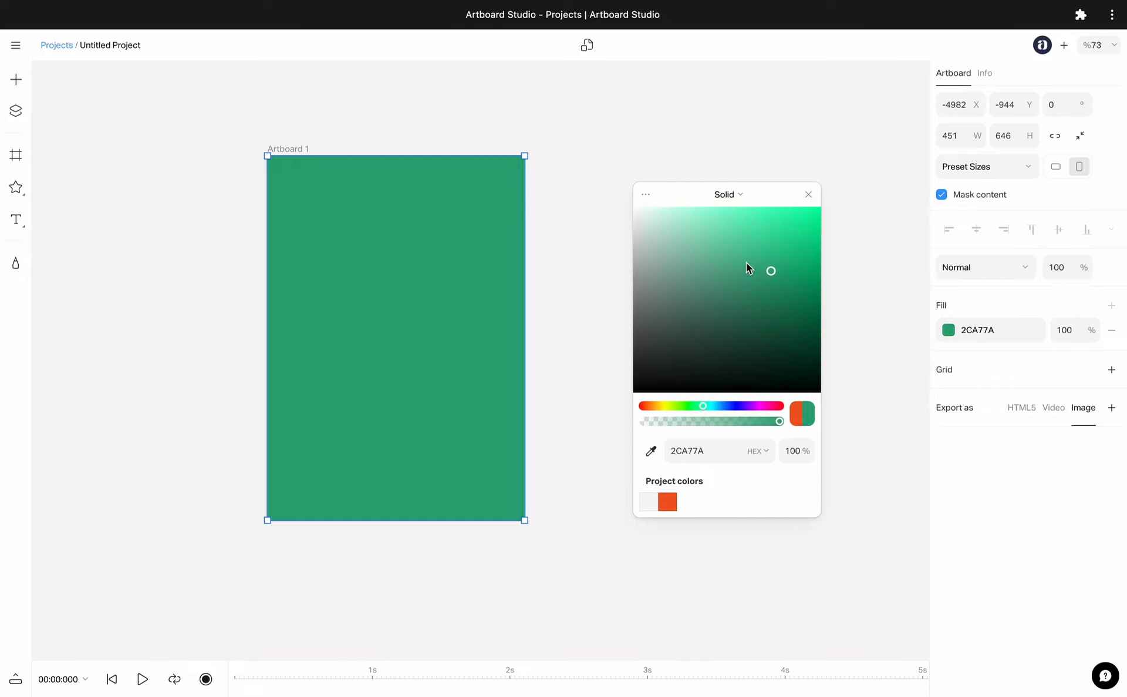
Turn the fill into an orange-to-green linear gradient and move its start toward the centre.
click(725, 194)
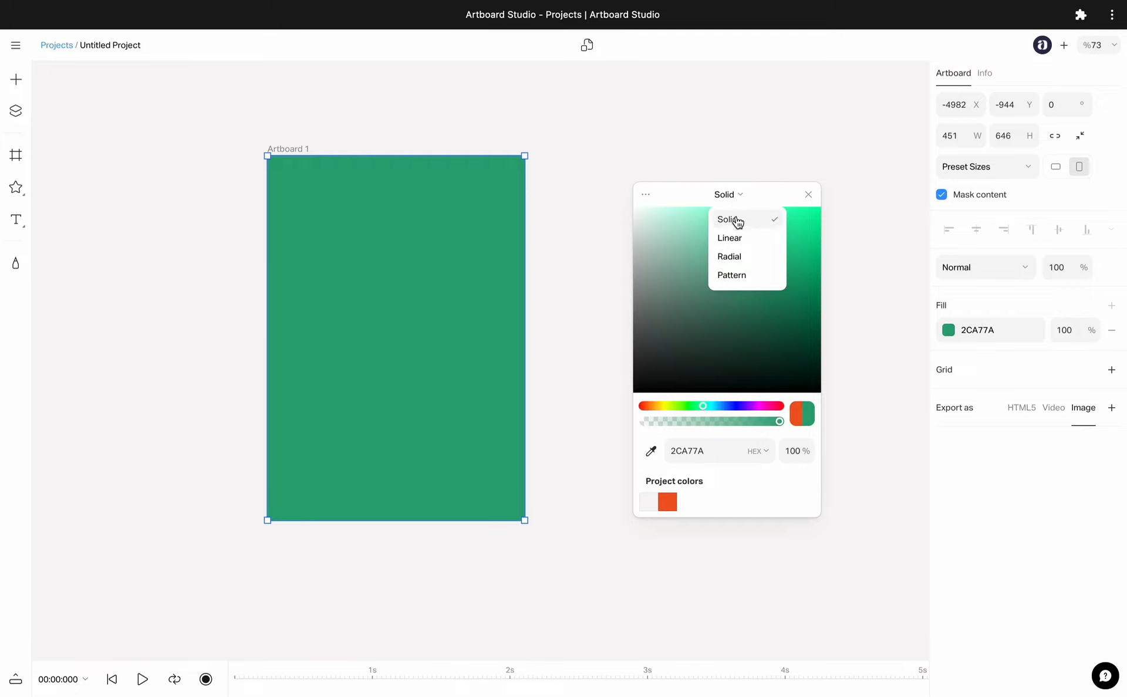
mouse_move(729, 239)
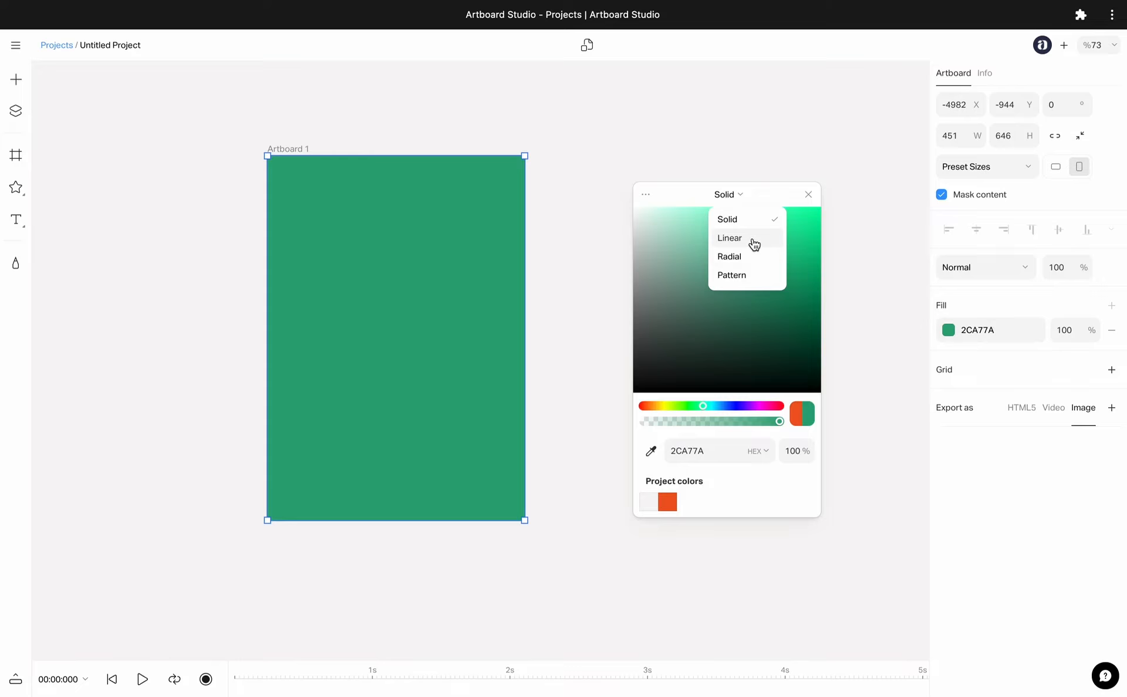
click(729, 238)
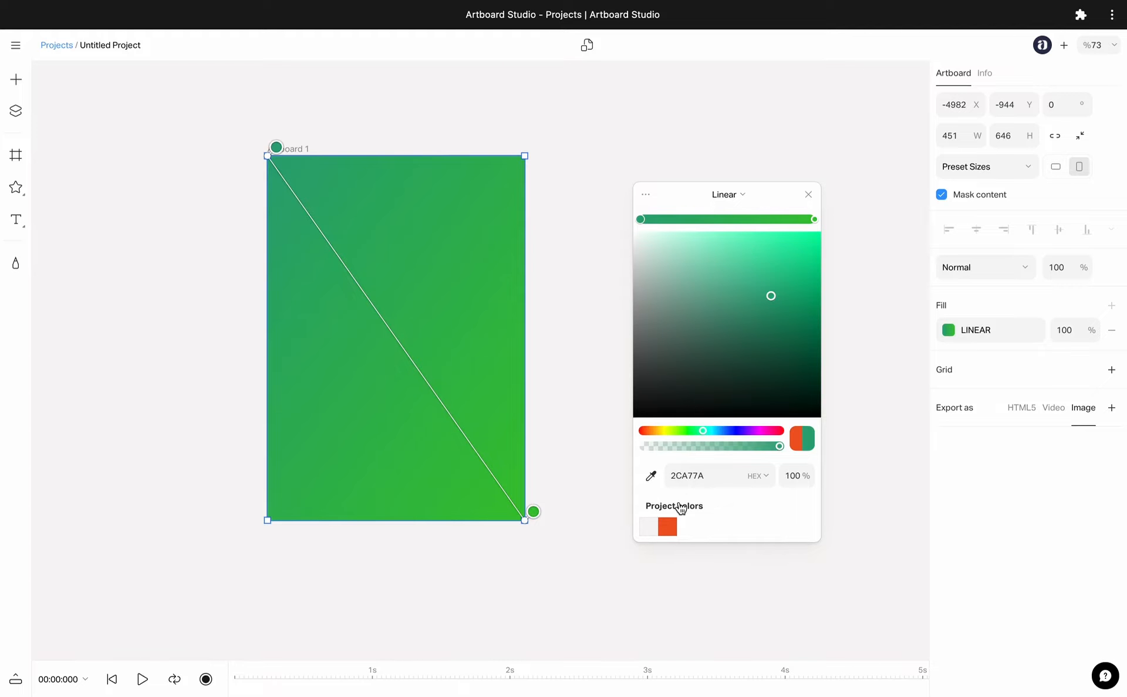
click(665, 527)
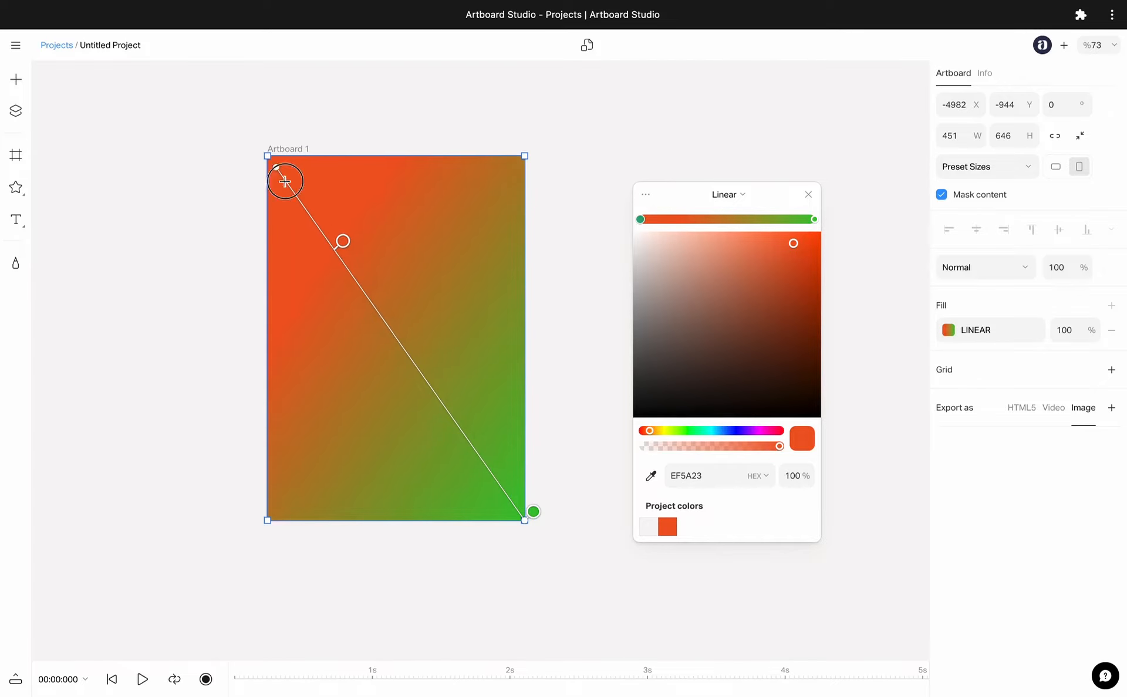
drag(284, 180, 410, 291)
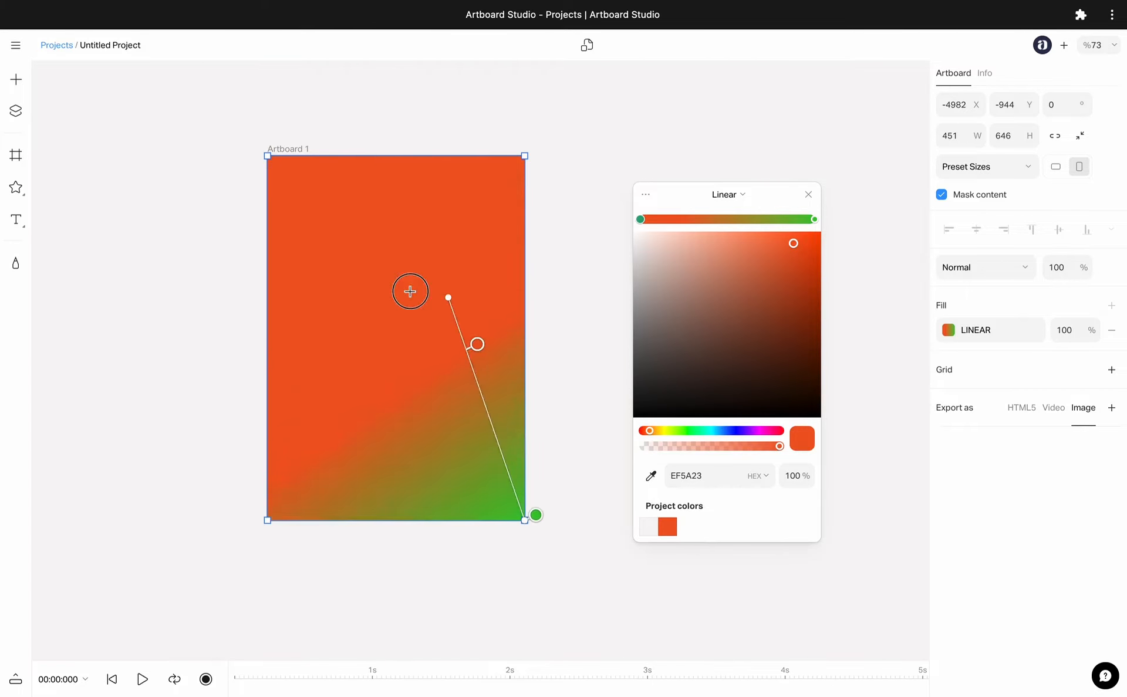
click(725, 193)
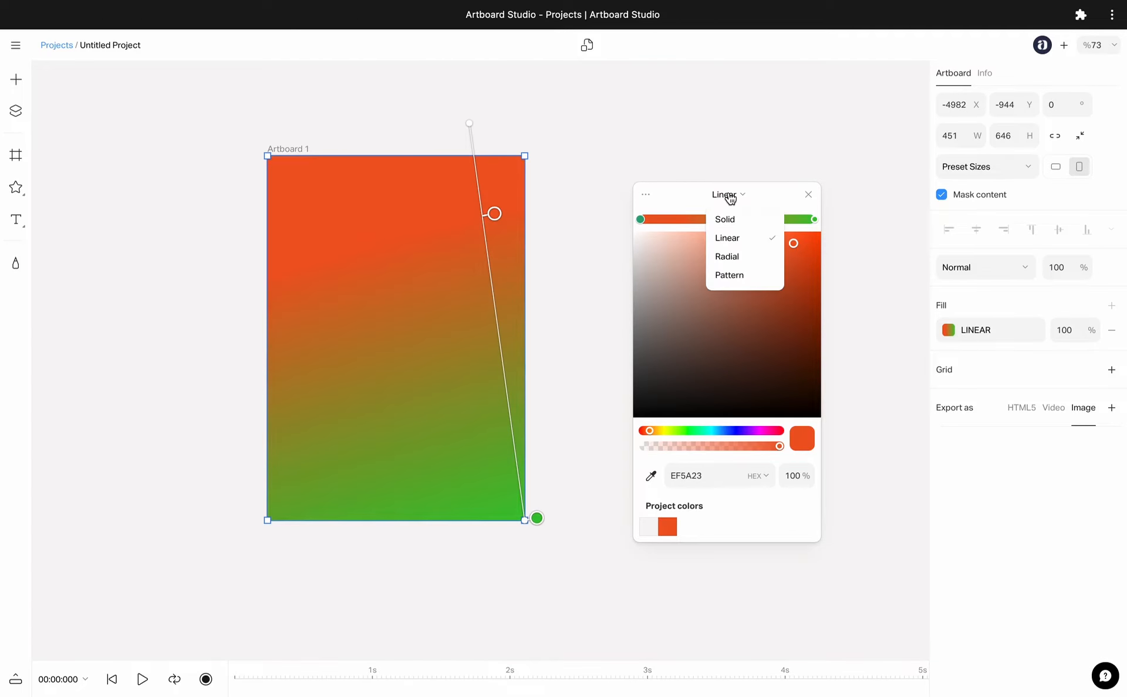
click(726, 257)
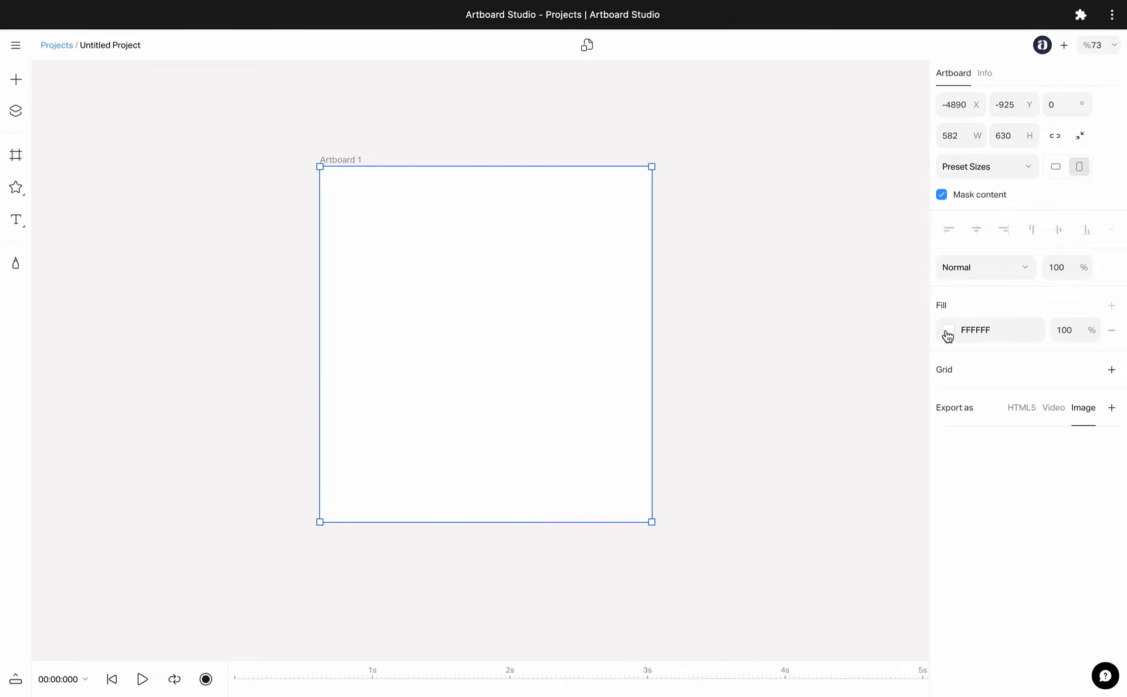
Fill the artboard with pattern.jpg and scale, rotate and offset the hexagon pattern on canvas.
click(948, 330)
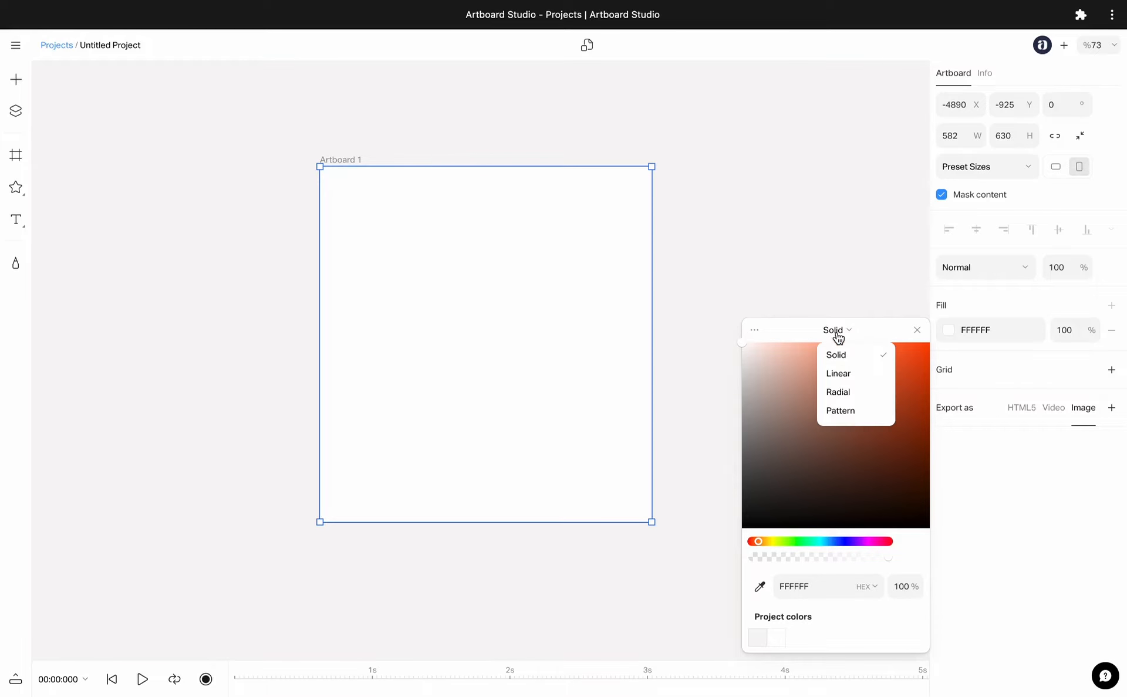
click(839, 411)
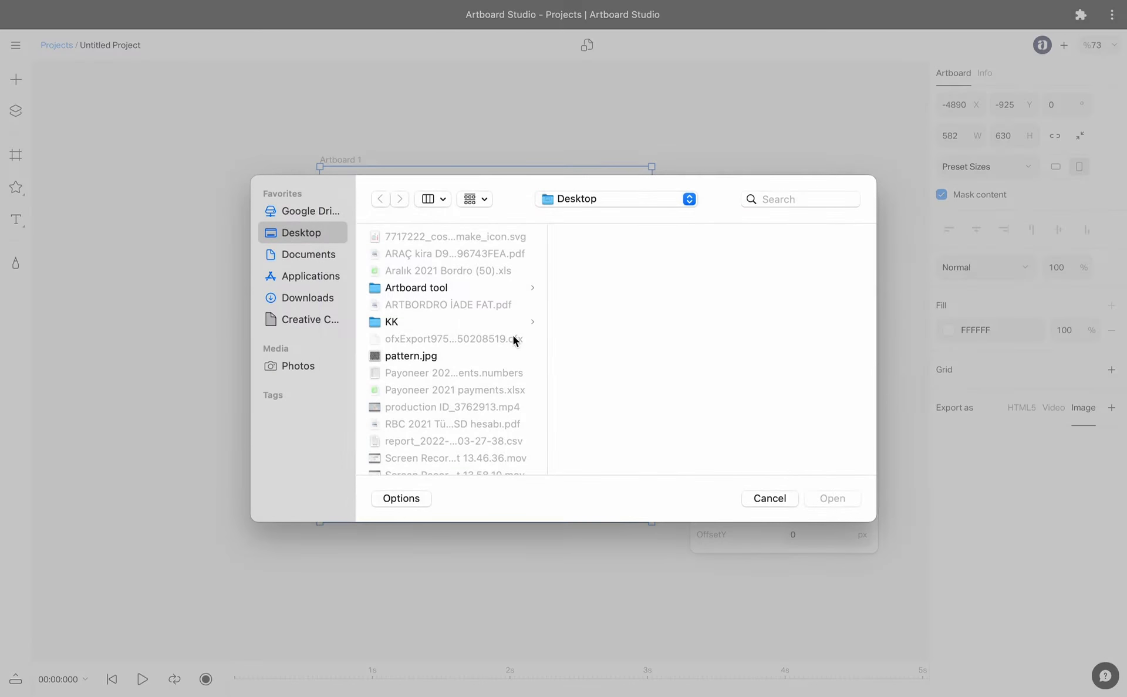
double_click(411, 356)
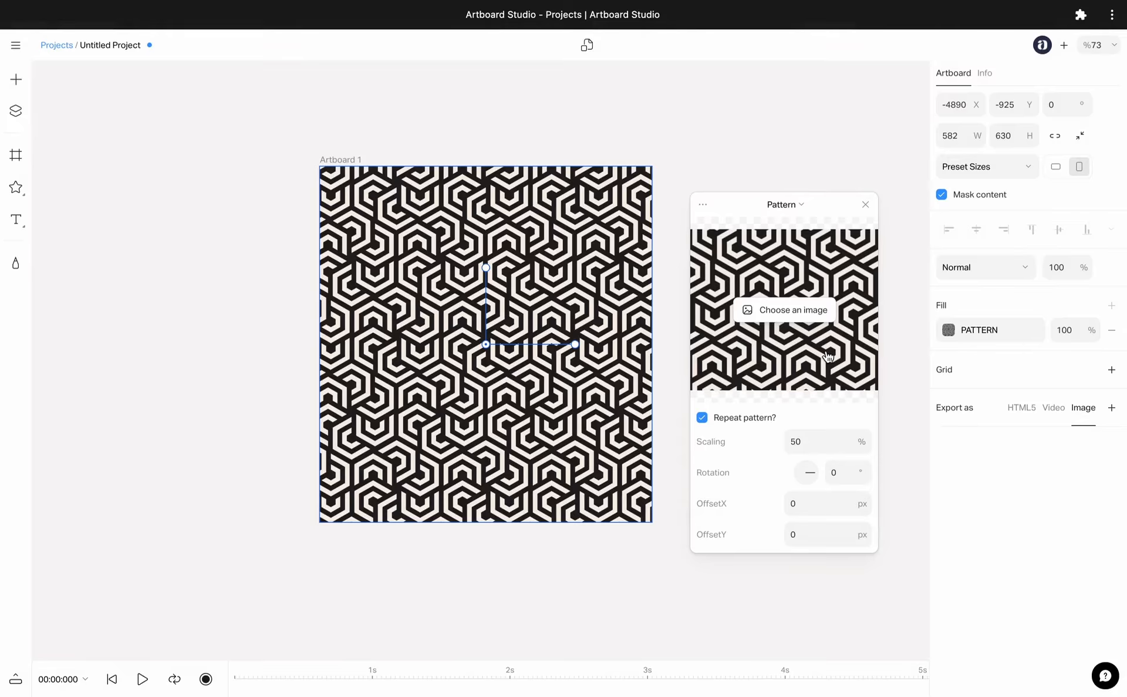
drag(487, 267, 467, 295)
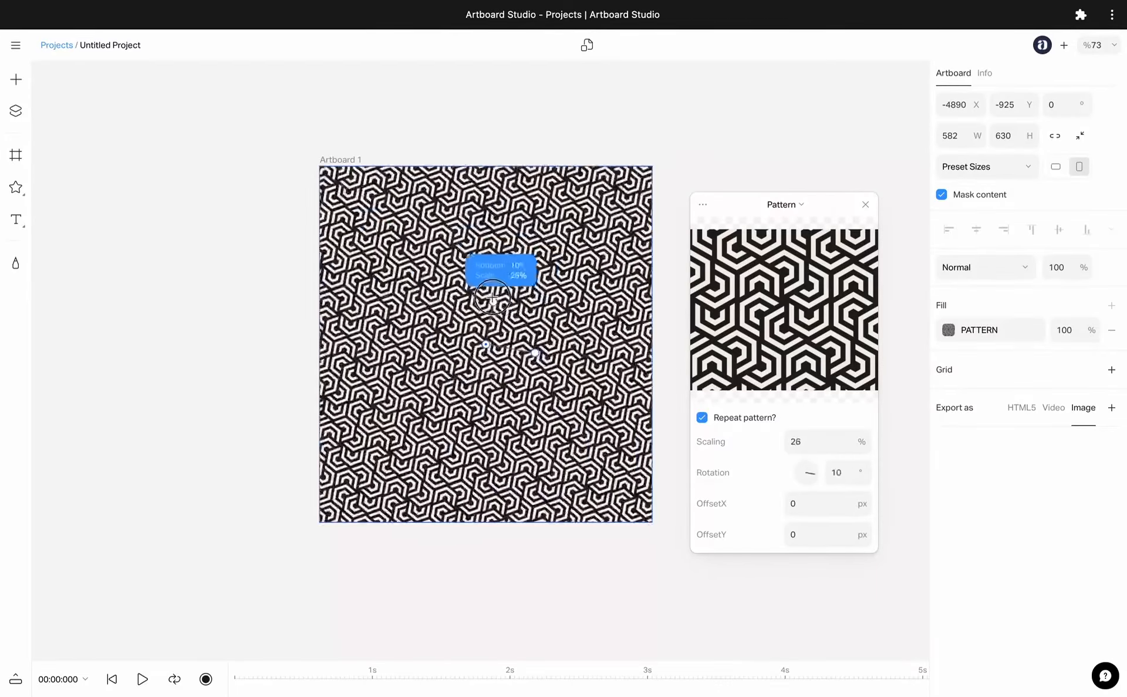
drag(491, 298, 450, 227)
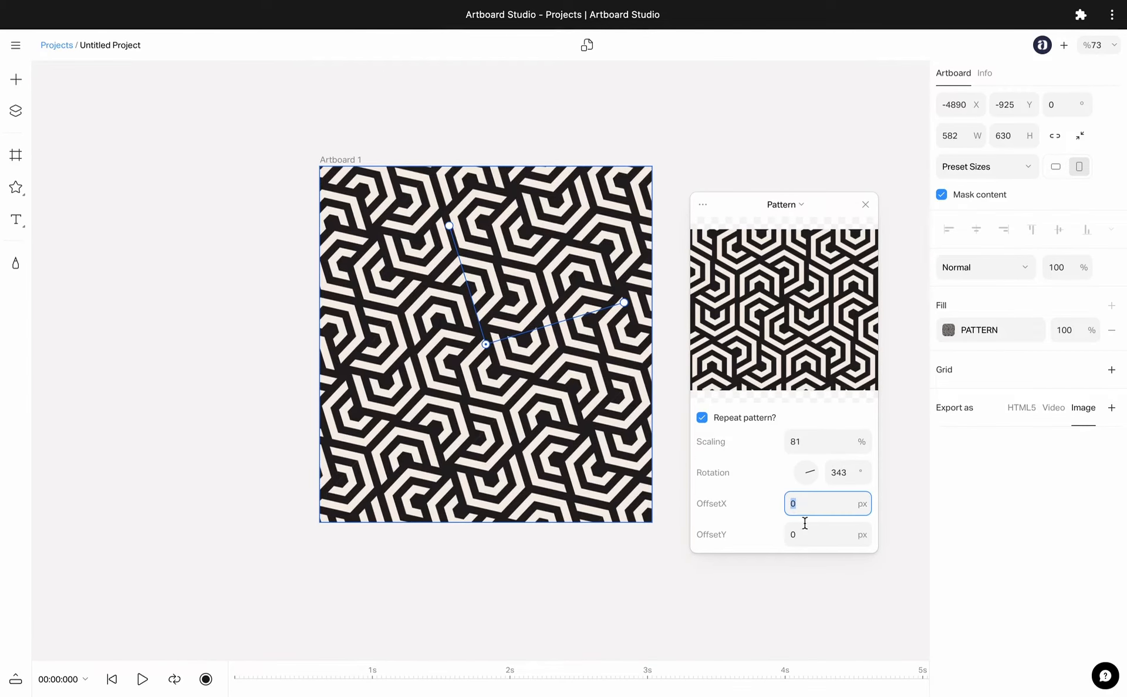
drag(805, 472, 812, 467)
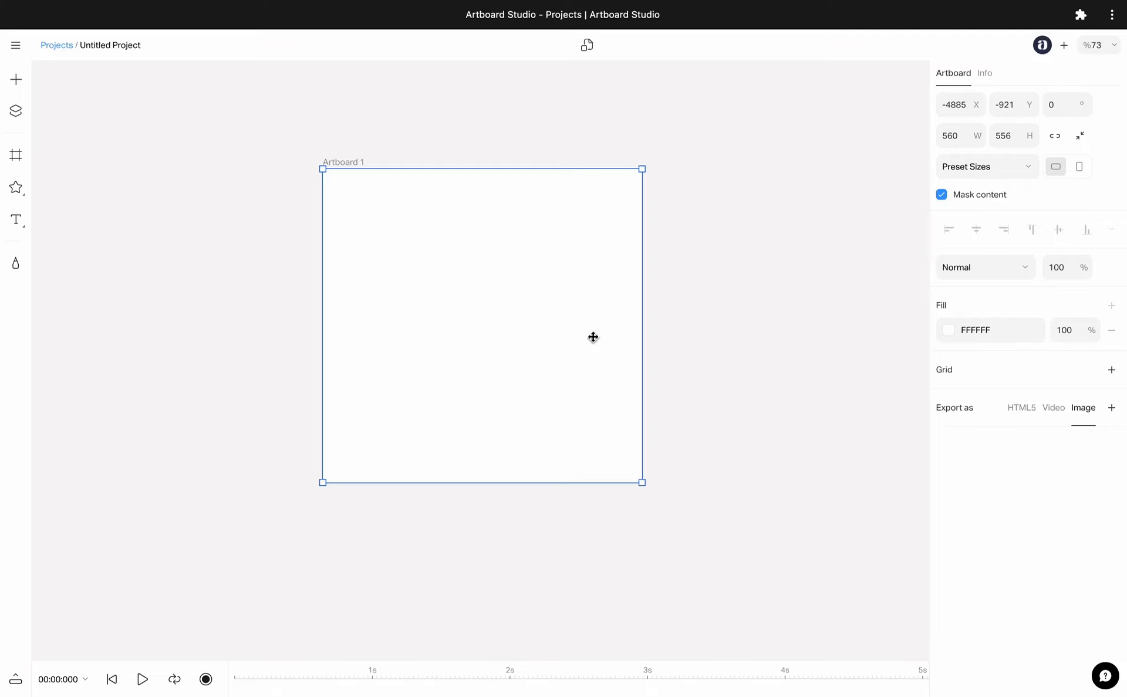
mouse_move(1049, 374)
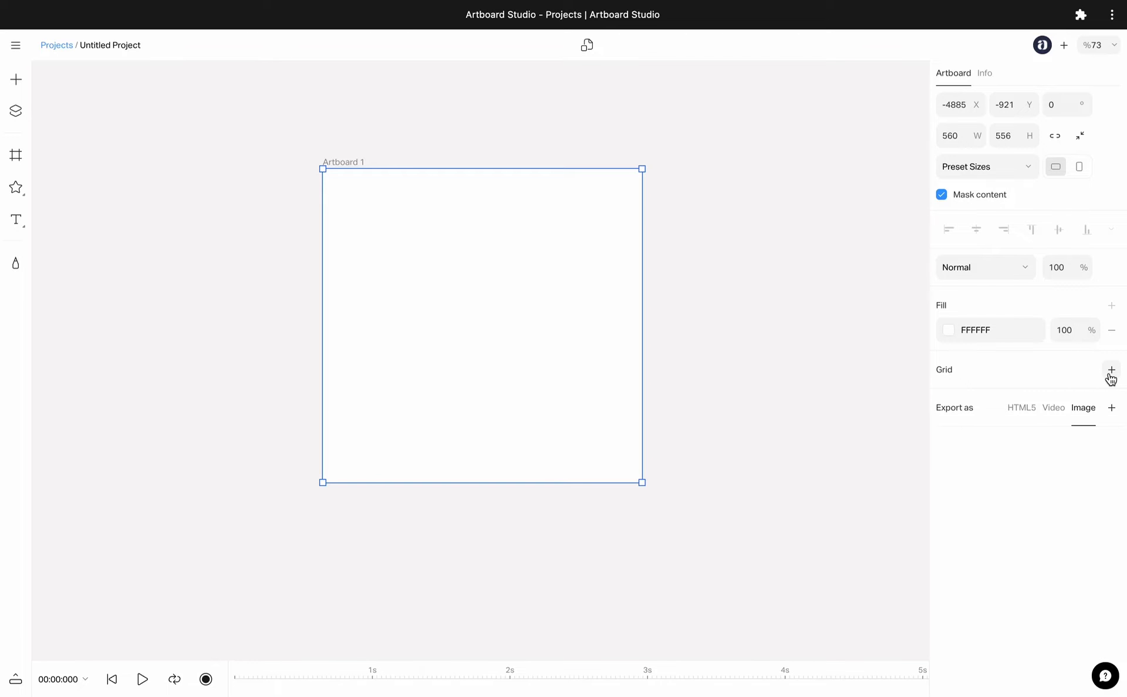
Add a grid to Artboard 1 and adjust its line colour, opacity and size values.
click(1111, 370)
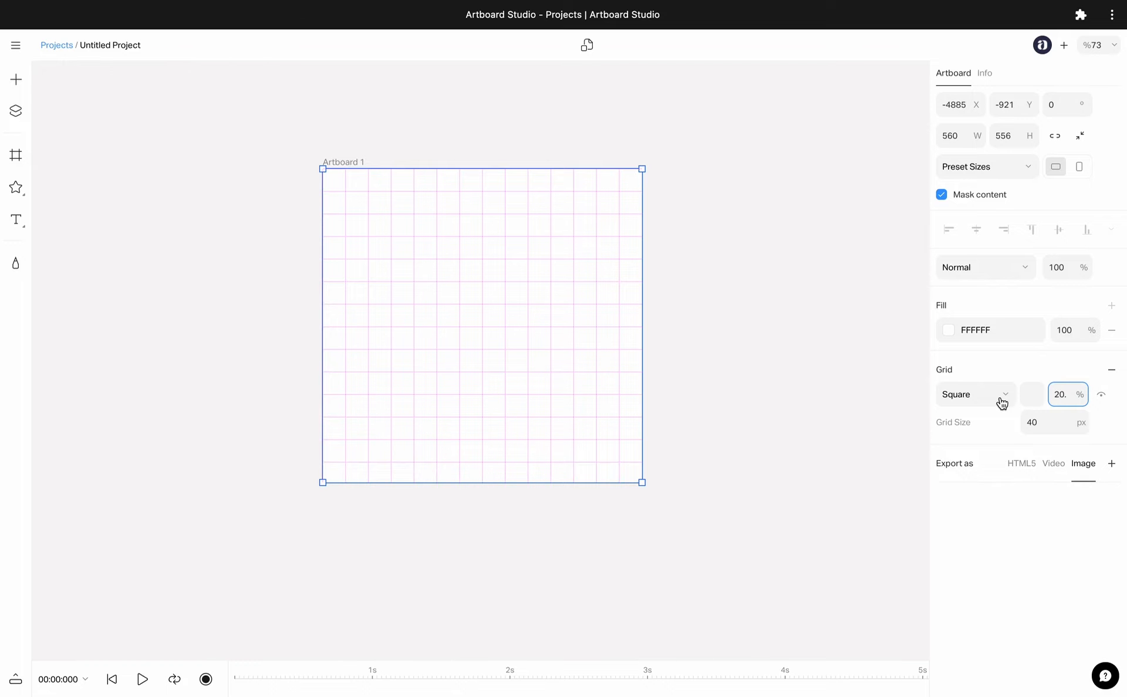
click(1033, 394)
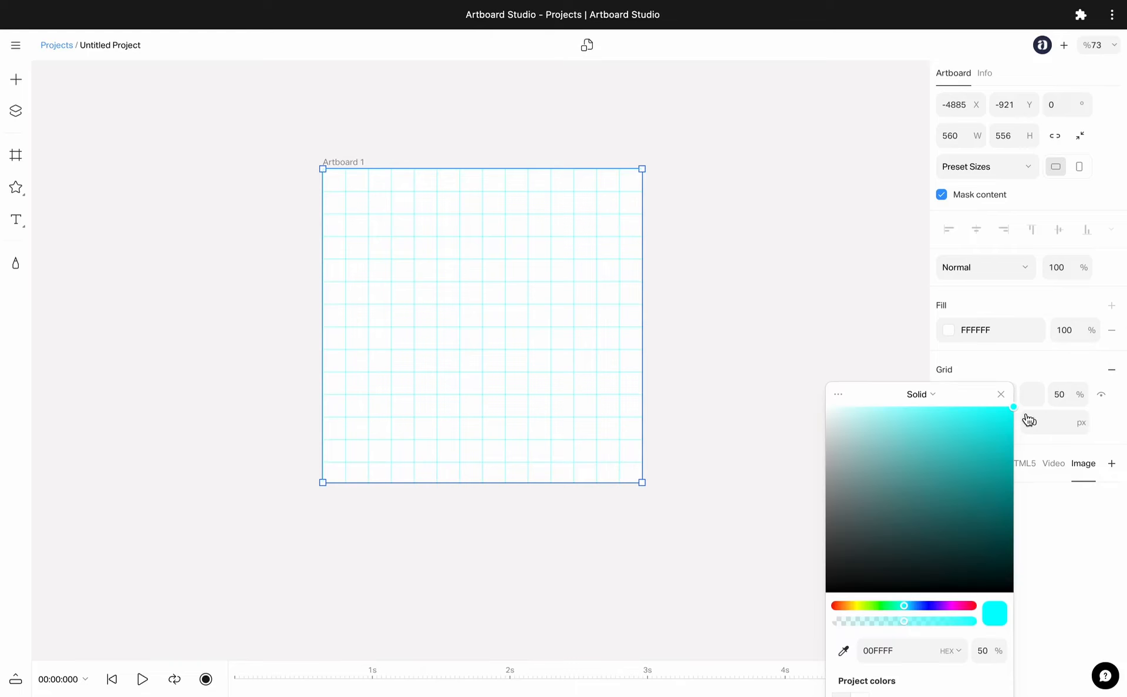
drag(904, 606, 948, 606)
text(40)
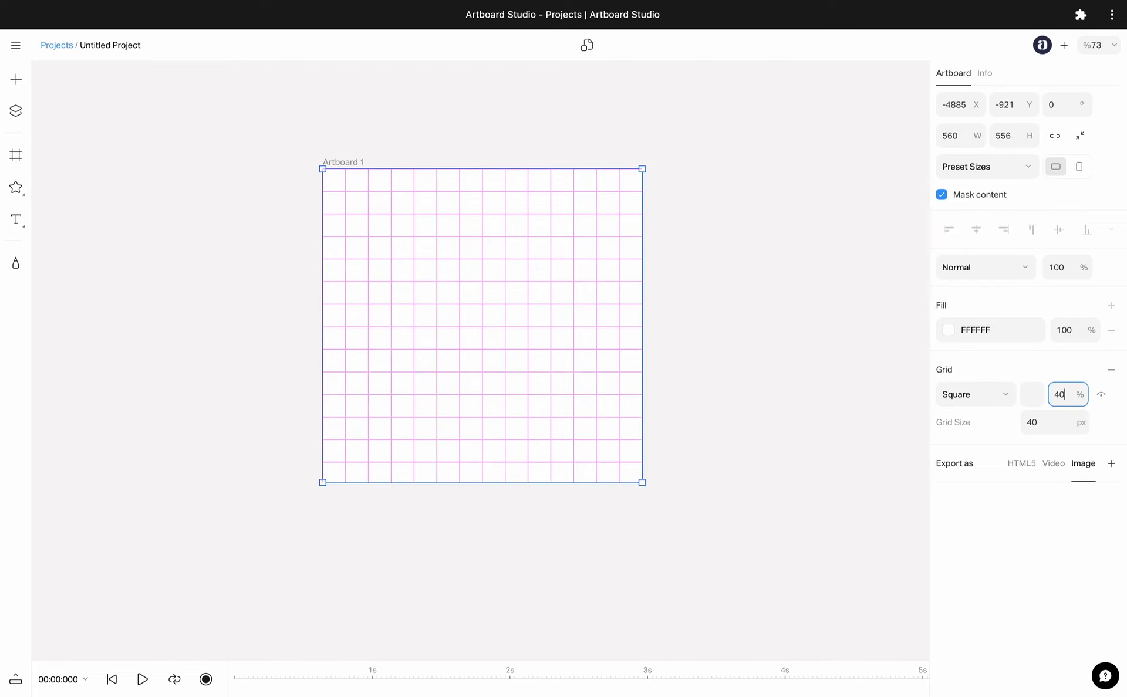
text(20)
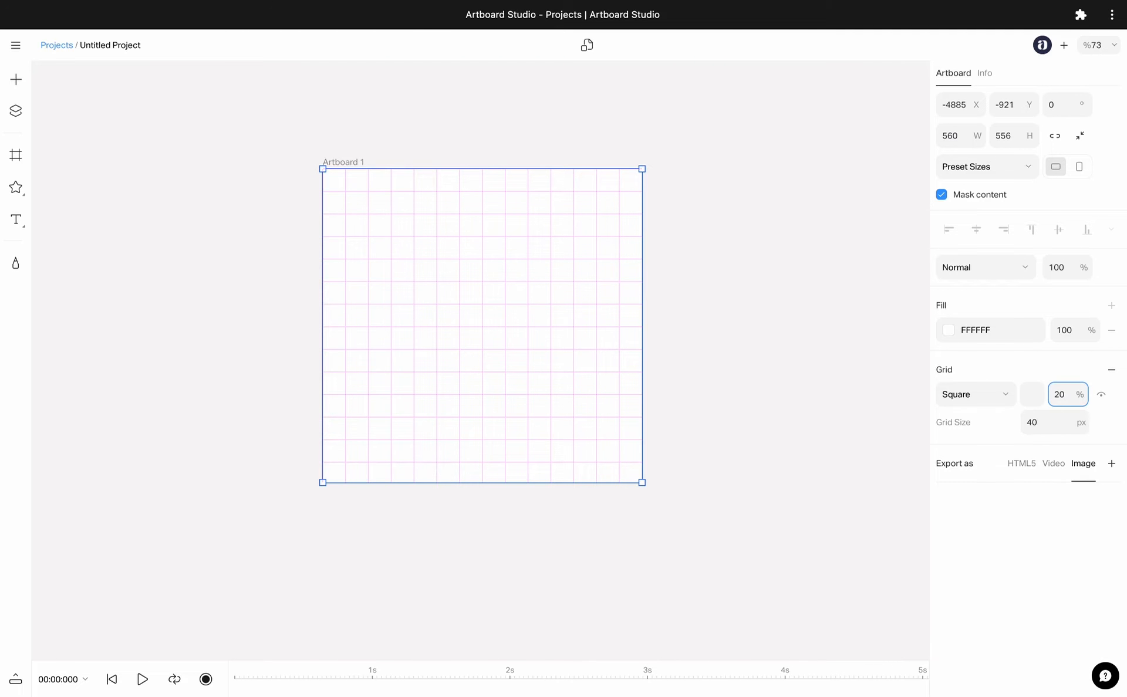
text(50)
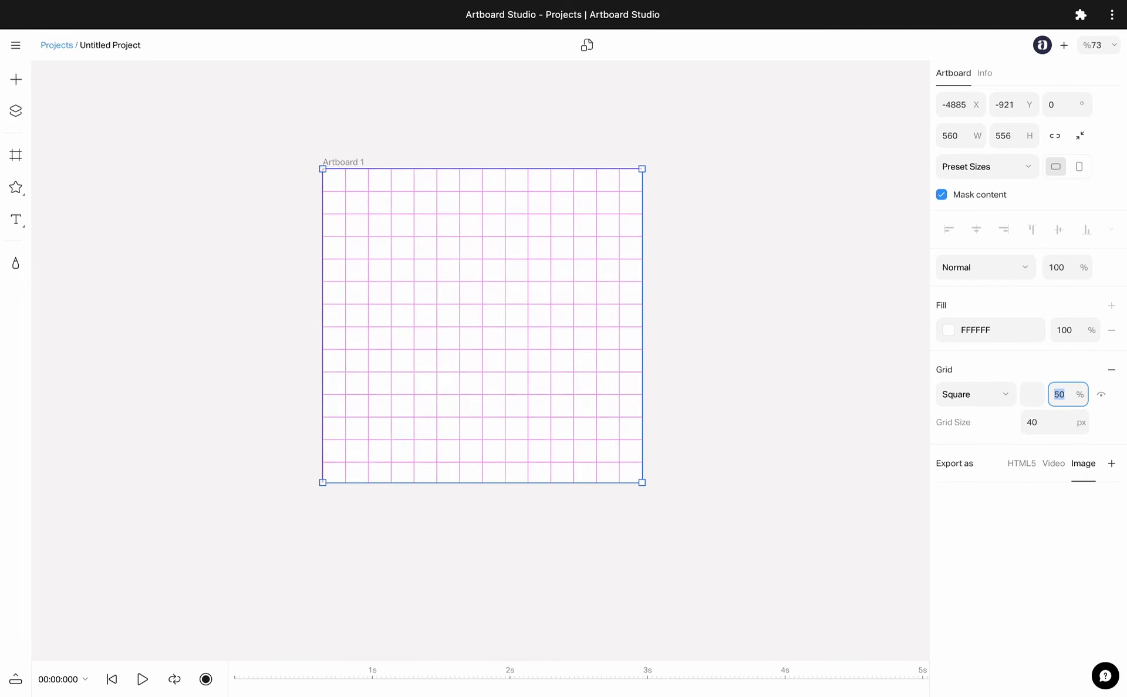
Switch the grid to isometric with 30 px spacing, then remove the grid.
click(974, 394)
text(80)
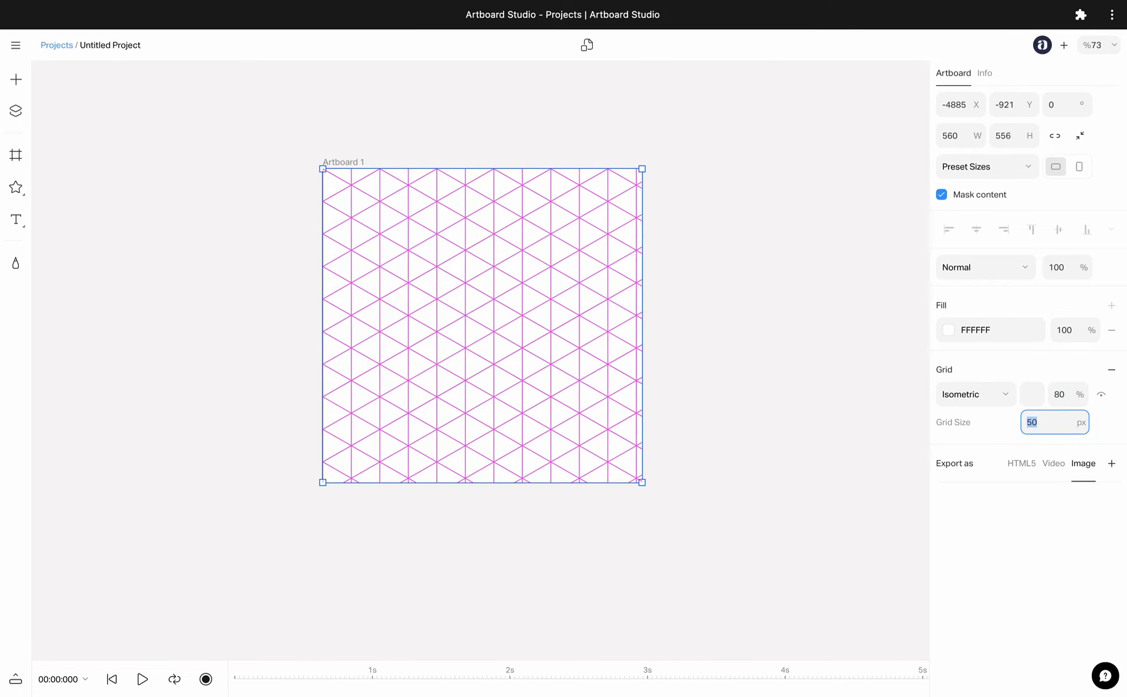
text(30)
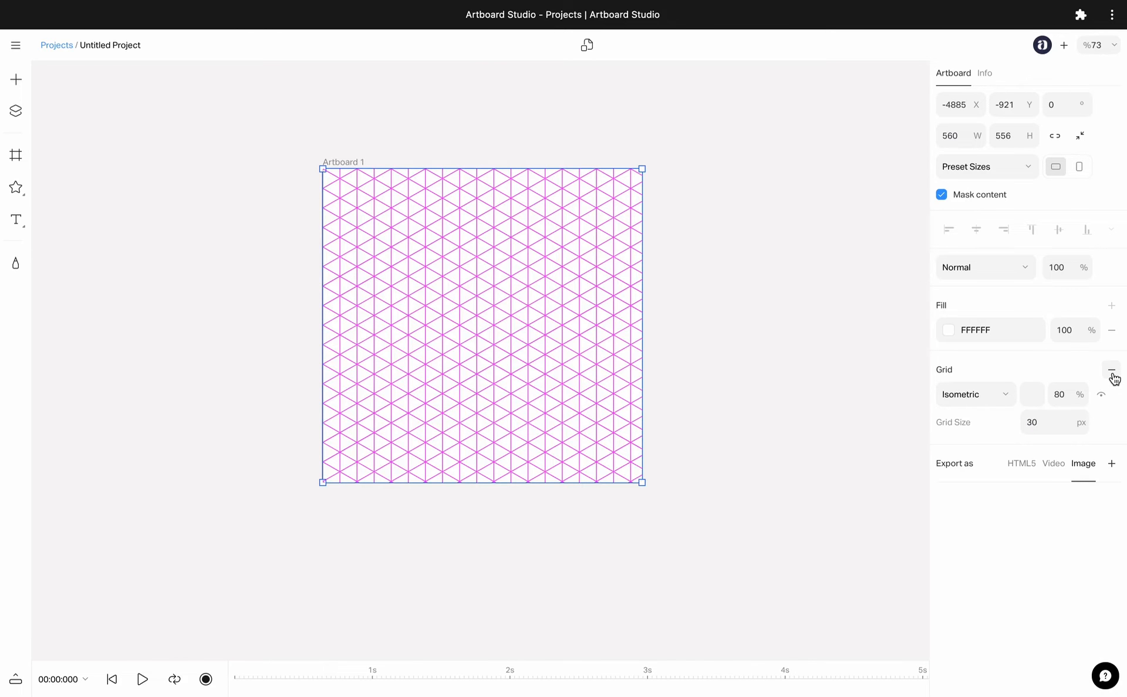
click(1112, 370)
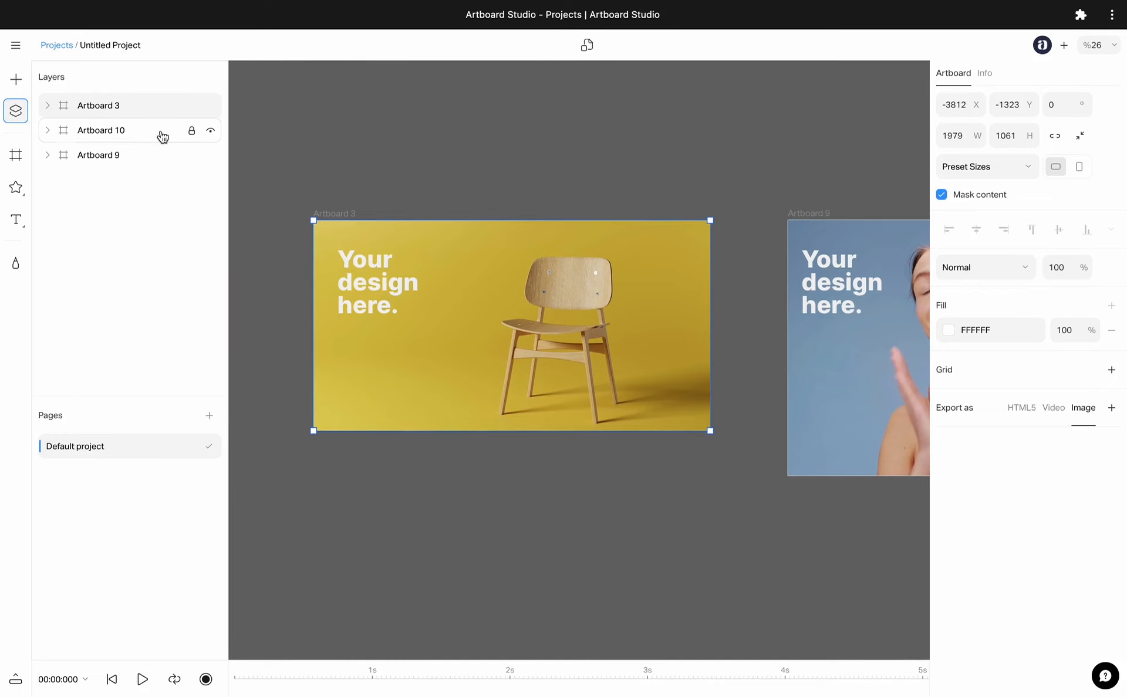
Give Artboard 3 PNG 2x and JPG 1x image exports, removing the extra row, and export it.
click(46, 104)
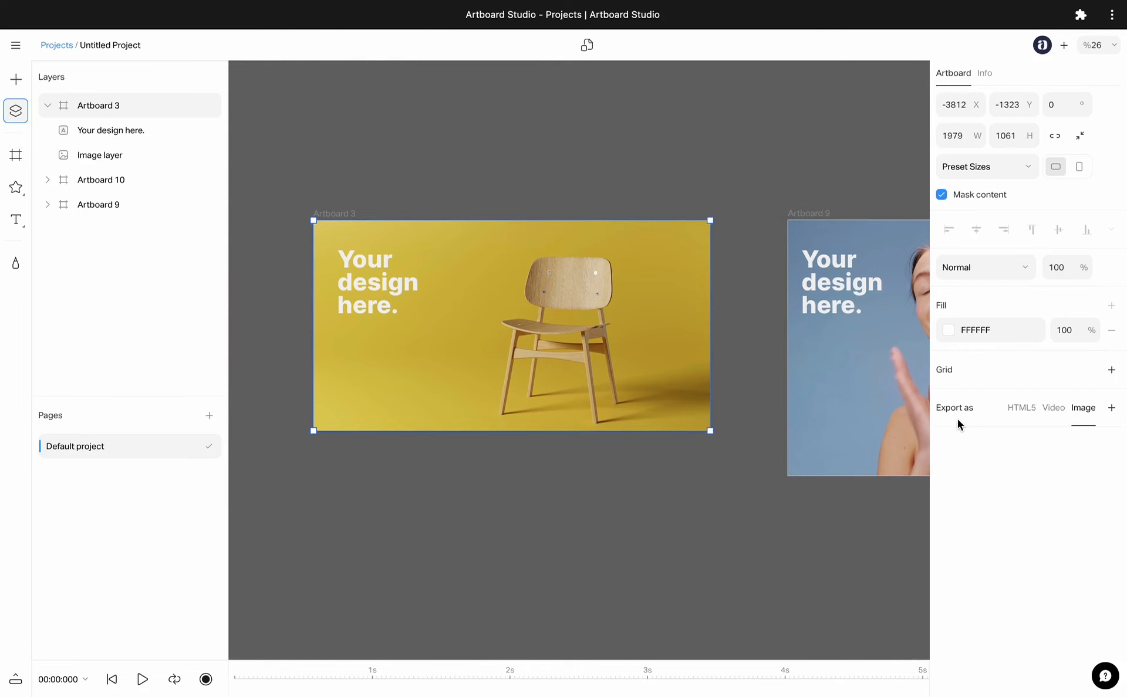
click(1111, 407)
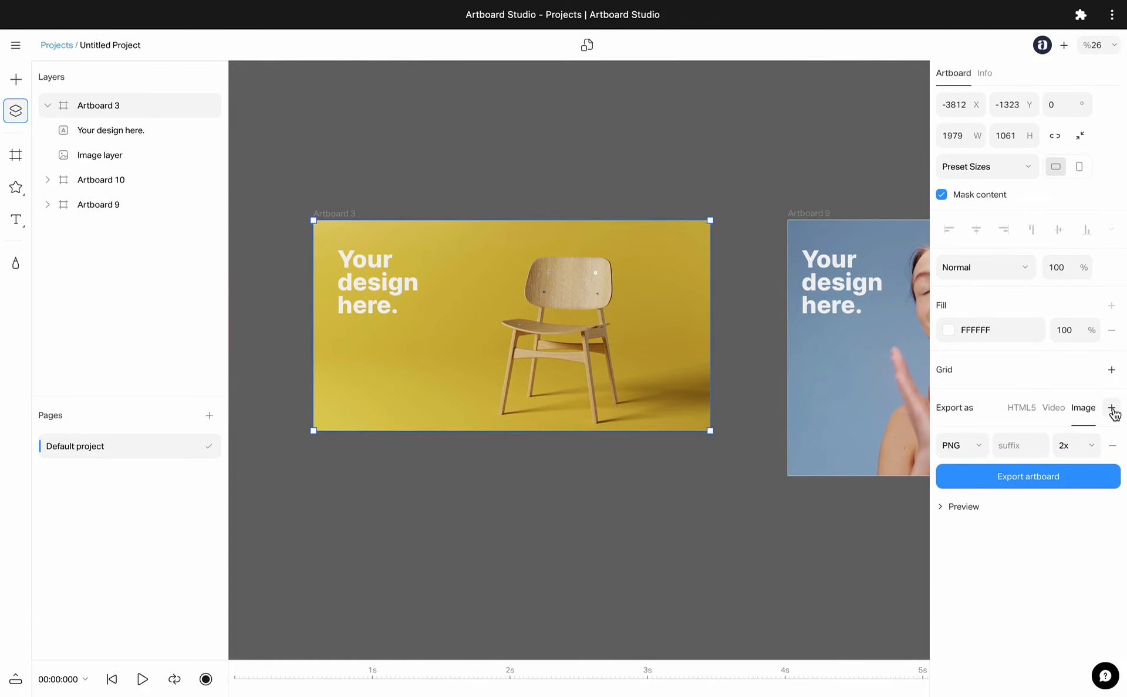
click(962, 444)
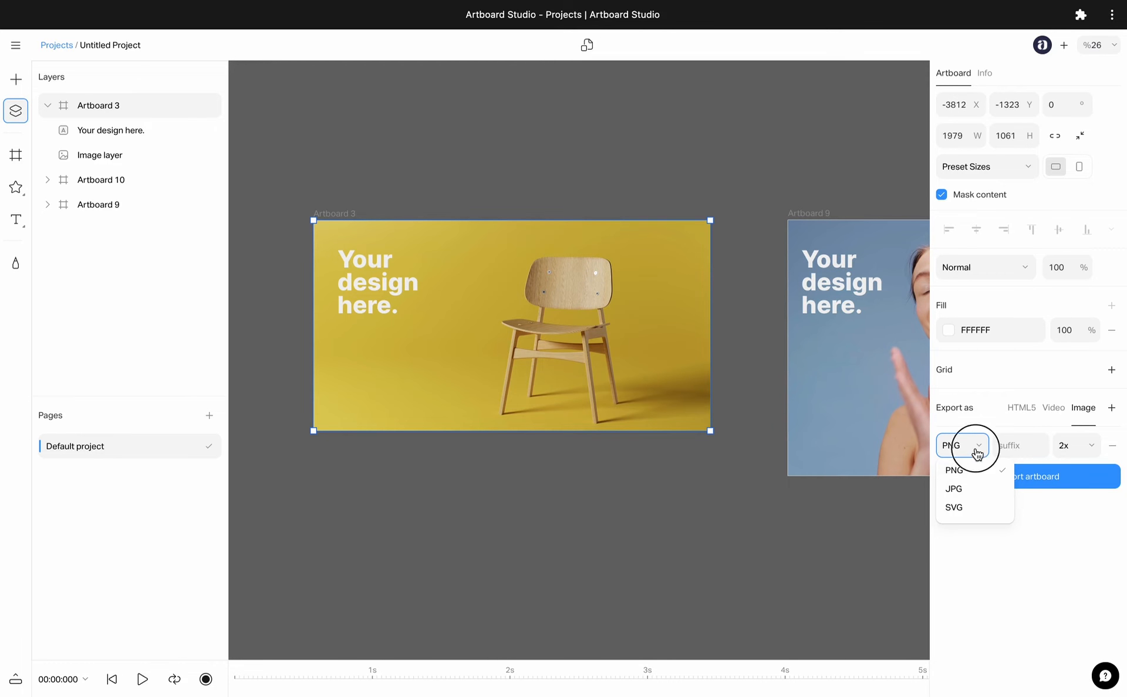
click(1111, 407)
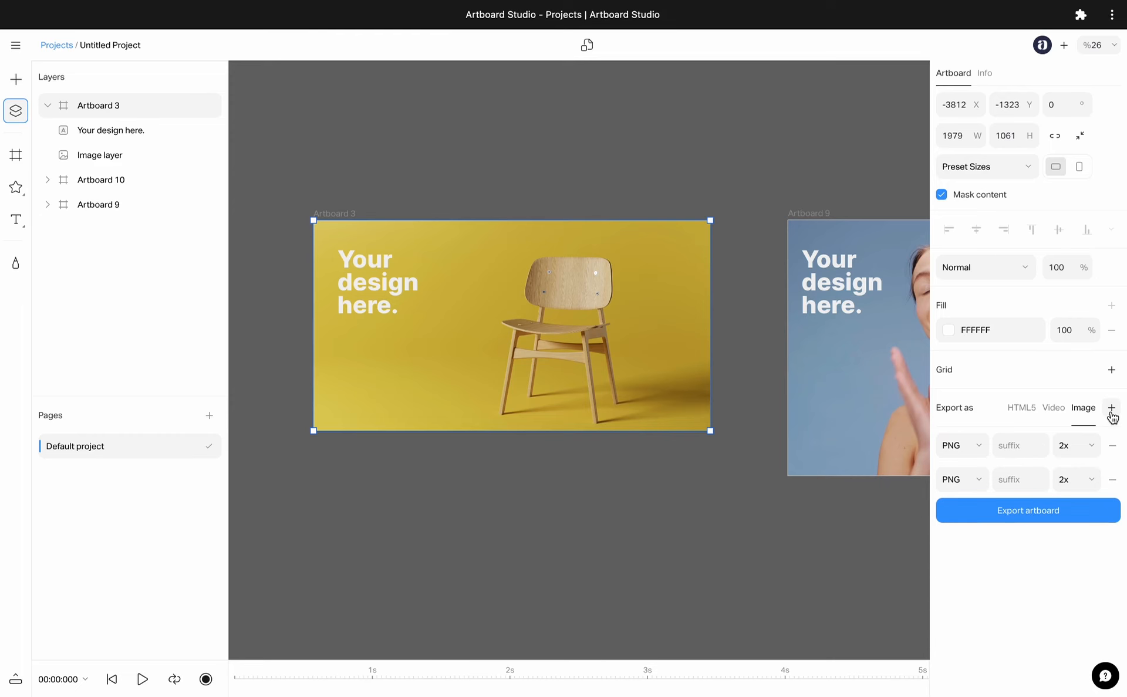
click(1112, 407)
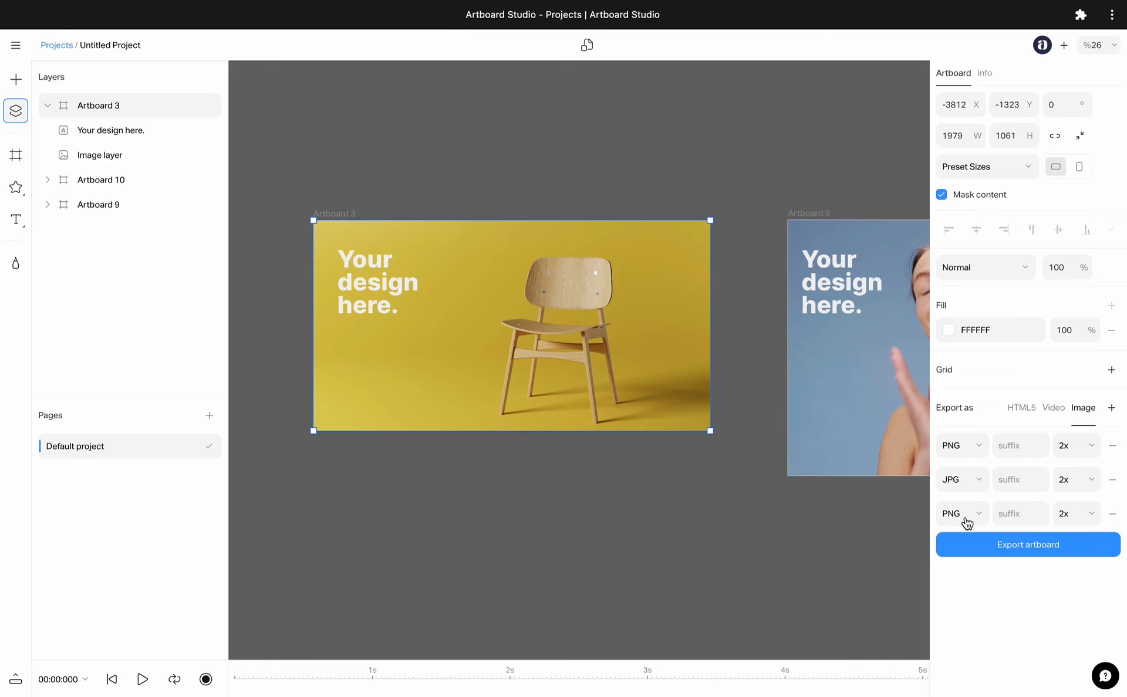
click(1115, 513)
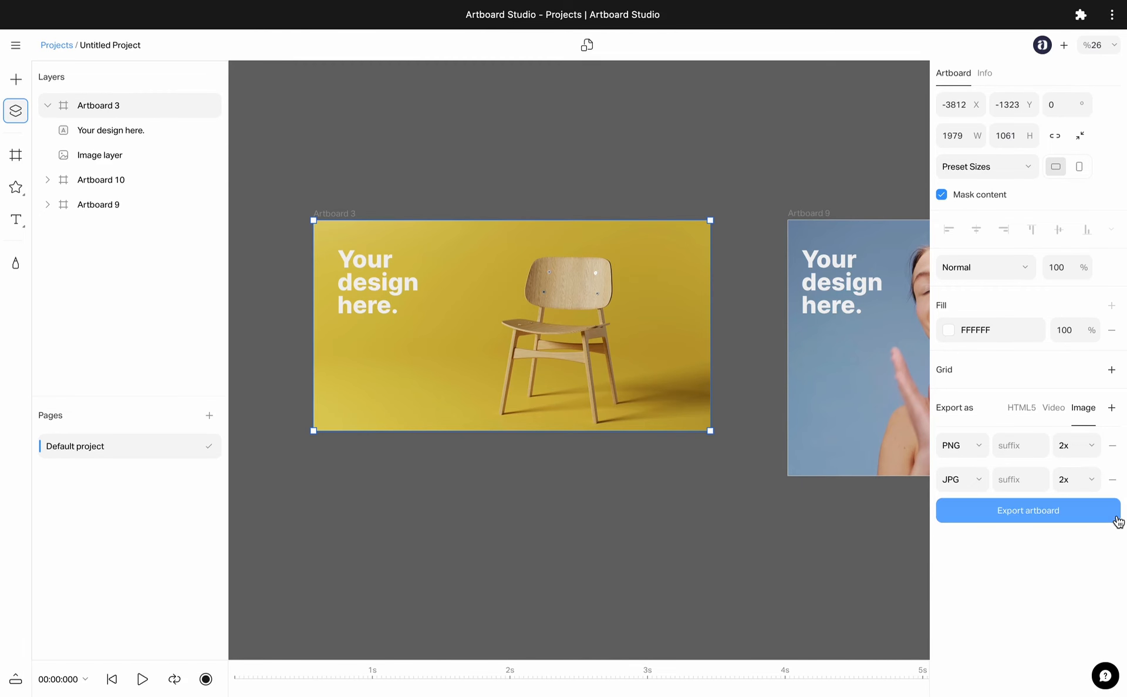
click(1070, 479)
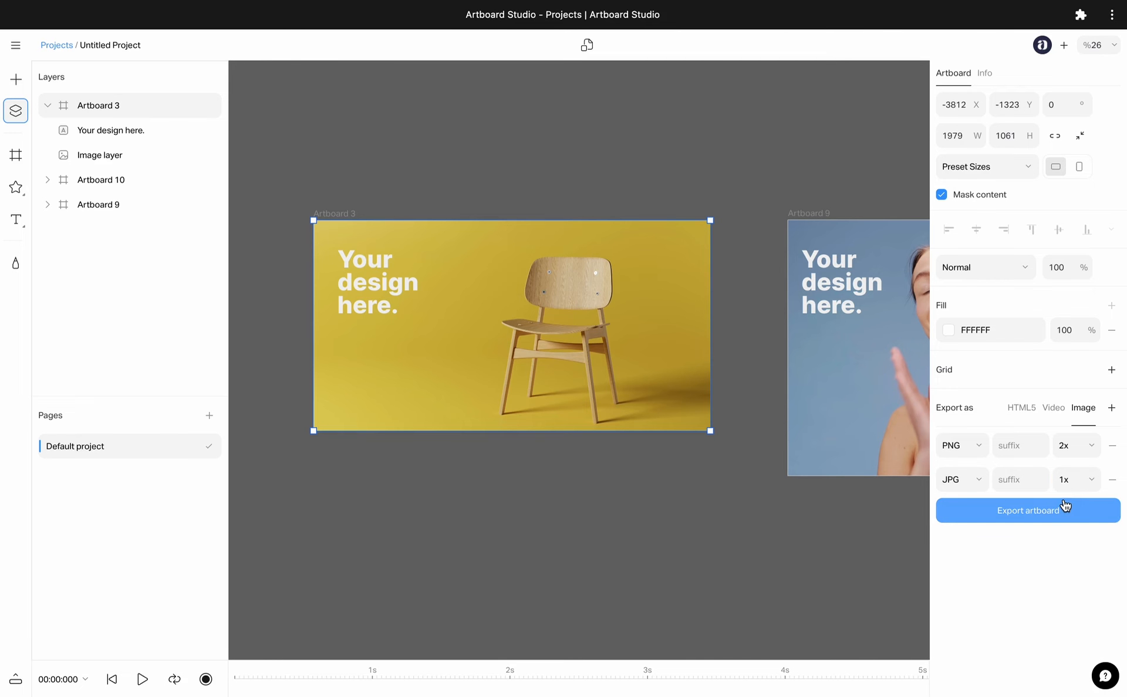
click(714, 491)
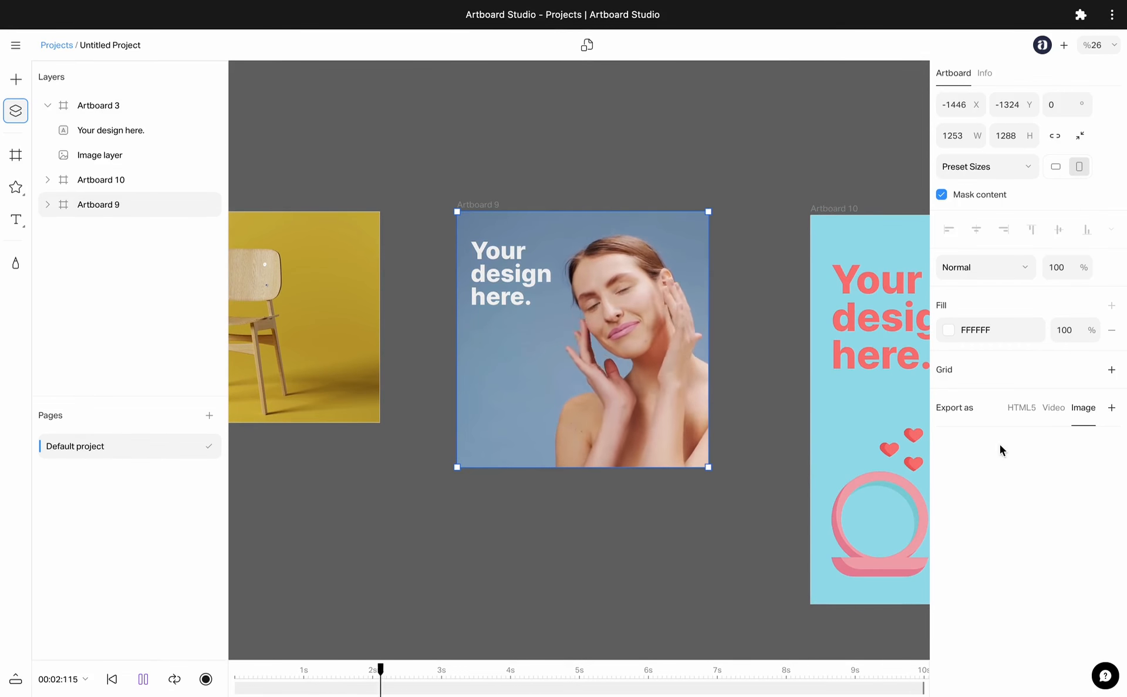
Export Artboard 9 as an MP4 video at 30 fps, then move on to Artboard 10.
click(1052, 407)
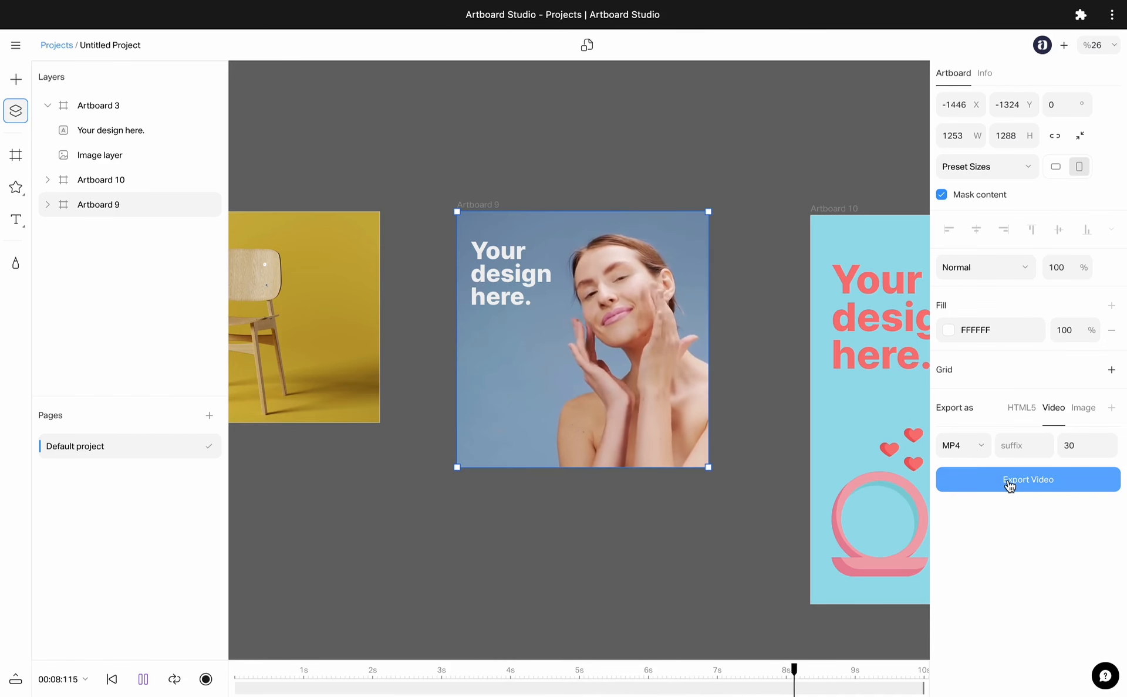
click(1027, 479)
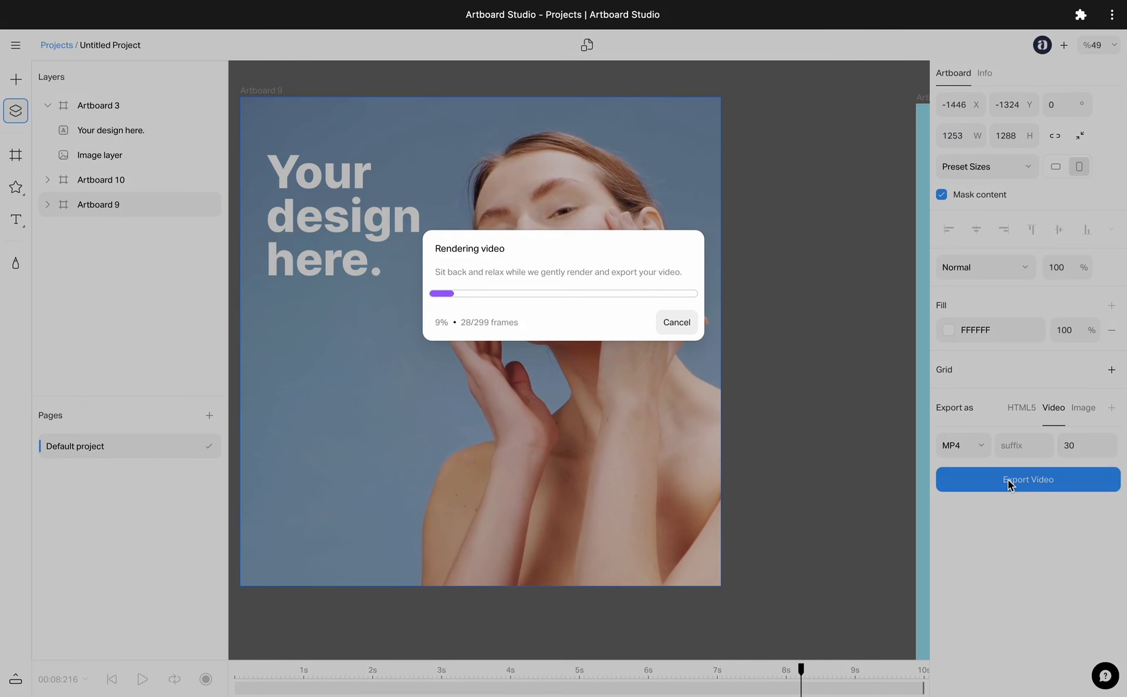
click(675, 322)
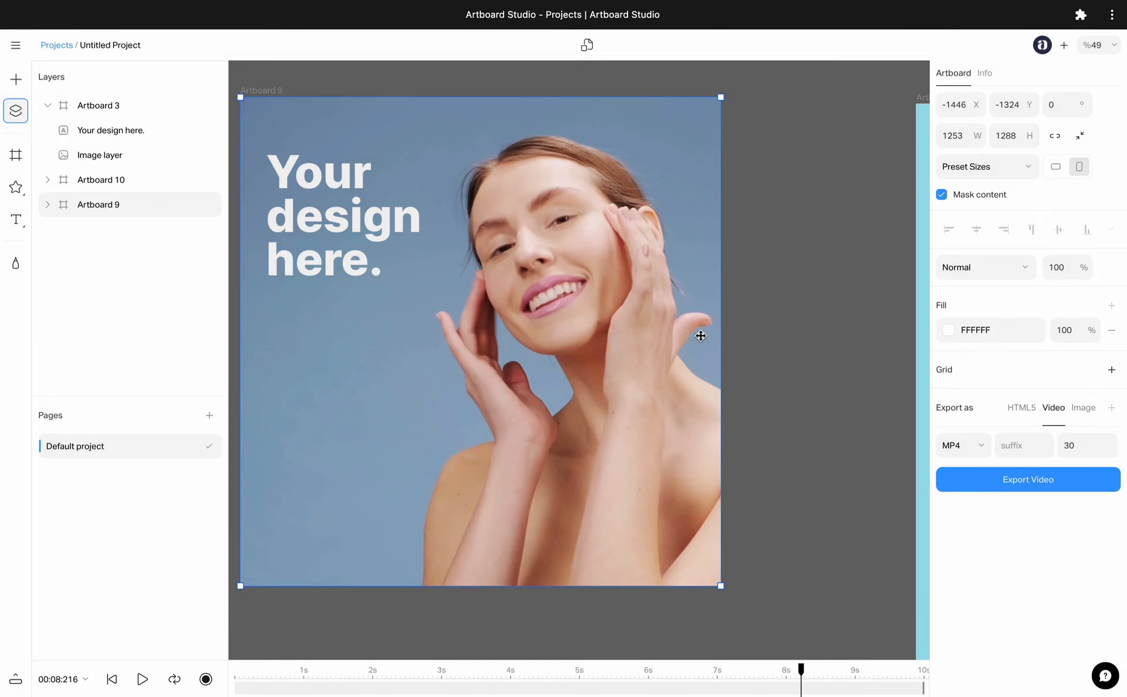
scroll(down, 3)
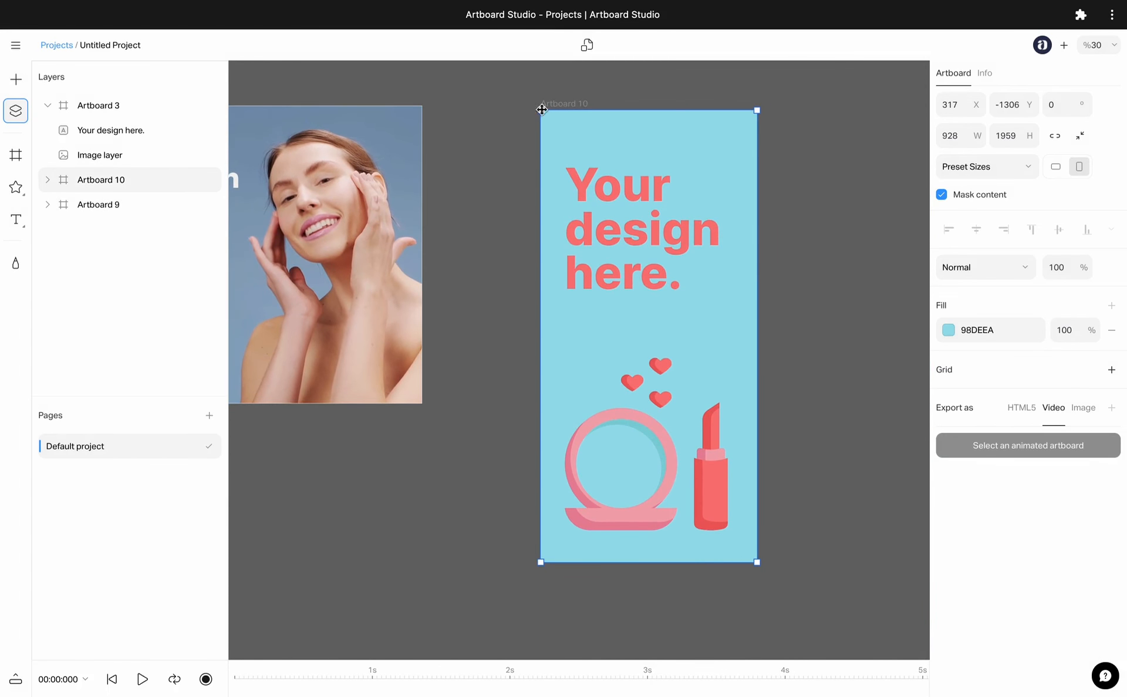
Export Artboard 10 as the HTML5 zip artboard-10.zip saved to the Desktop.
click(47, 180)
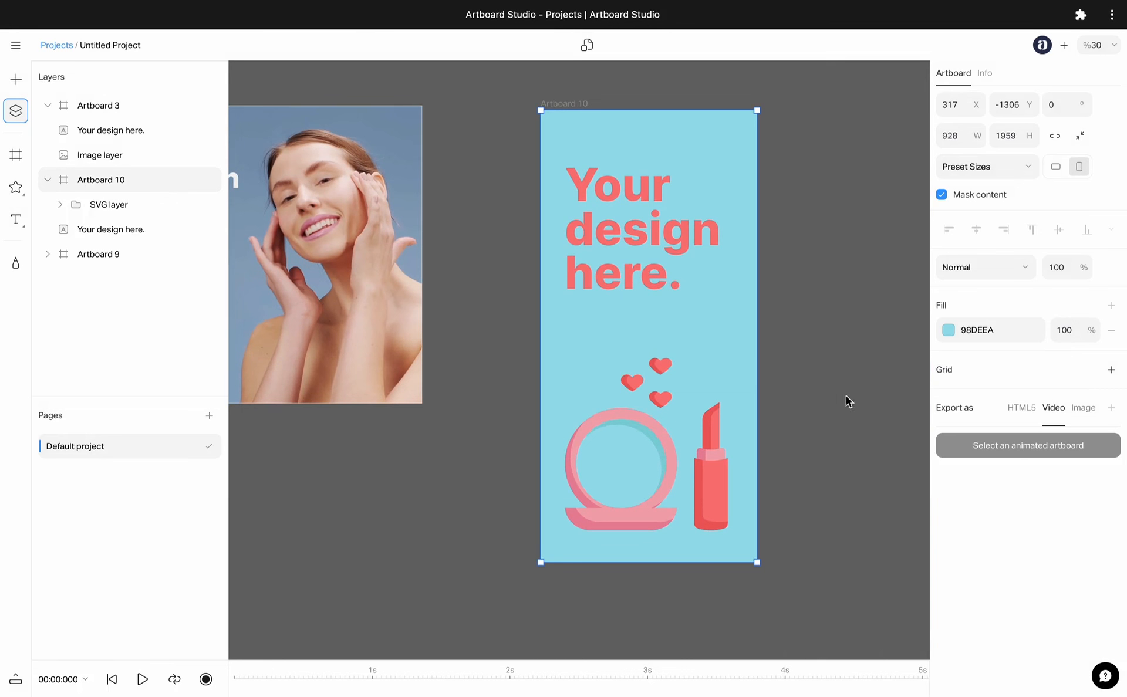
click(1020, 407)
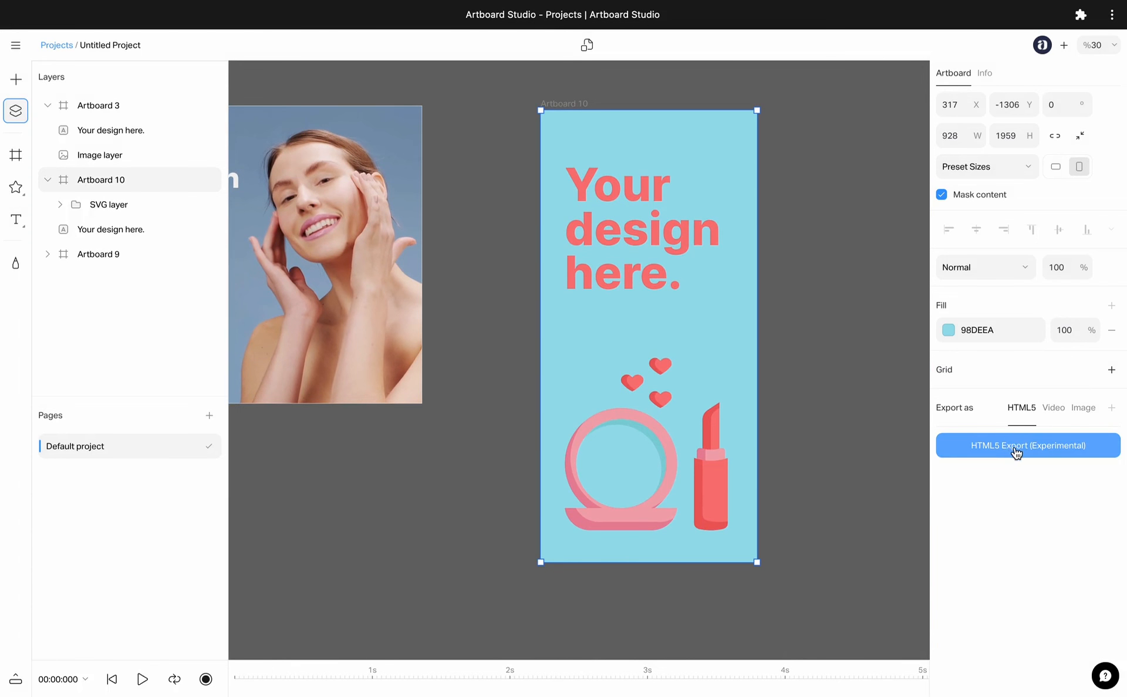
click(1026, 445)
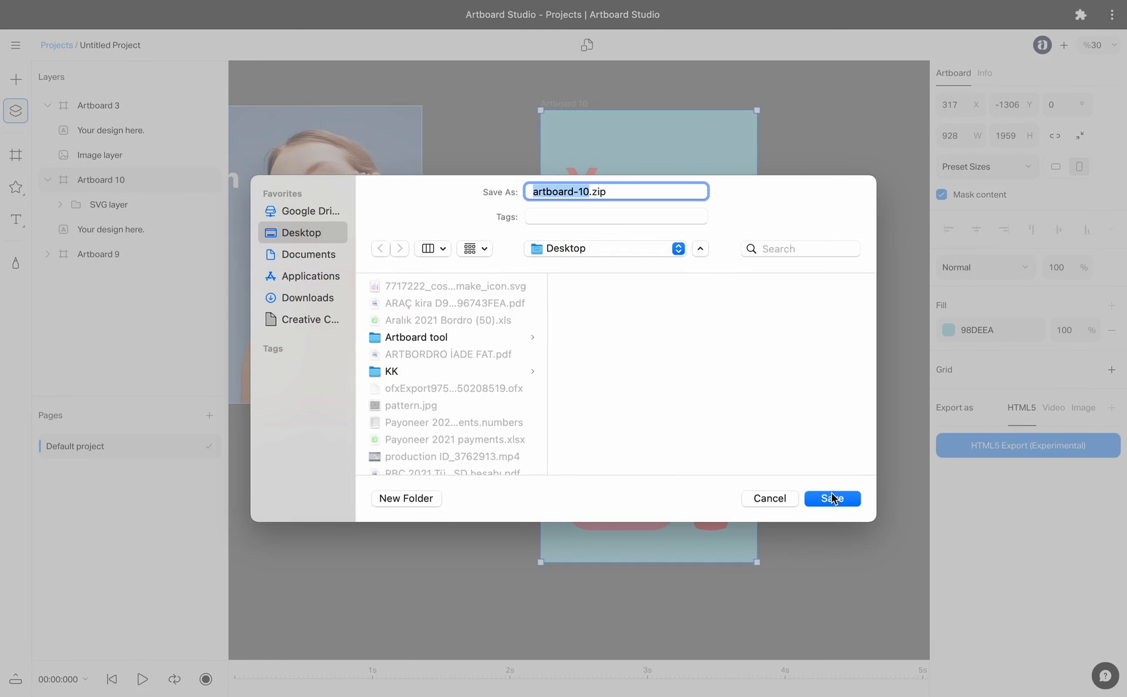
click(831, 498)
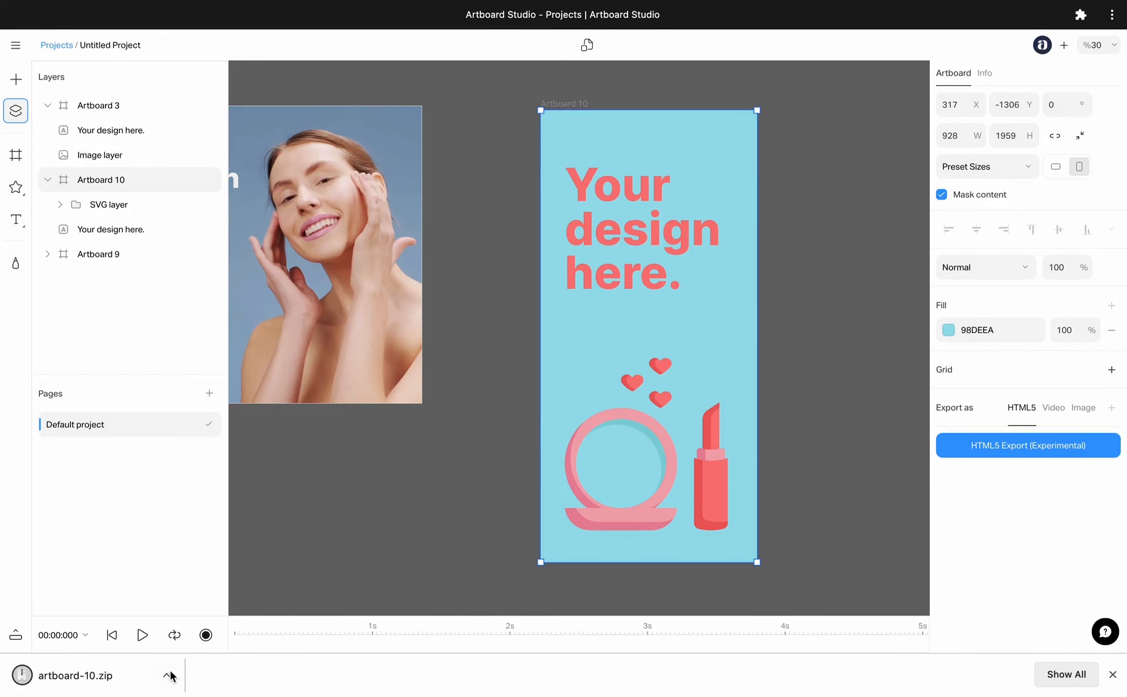